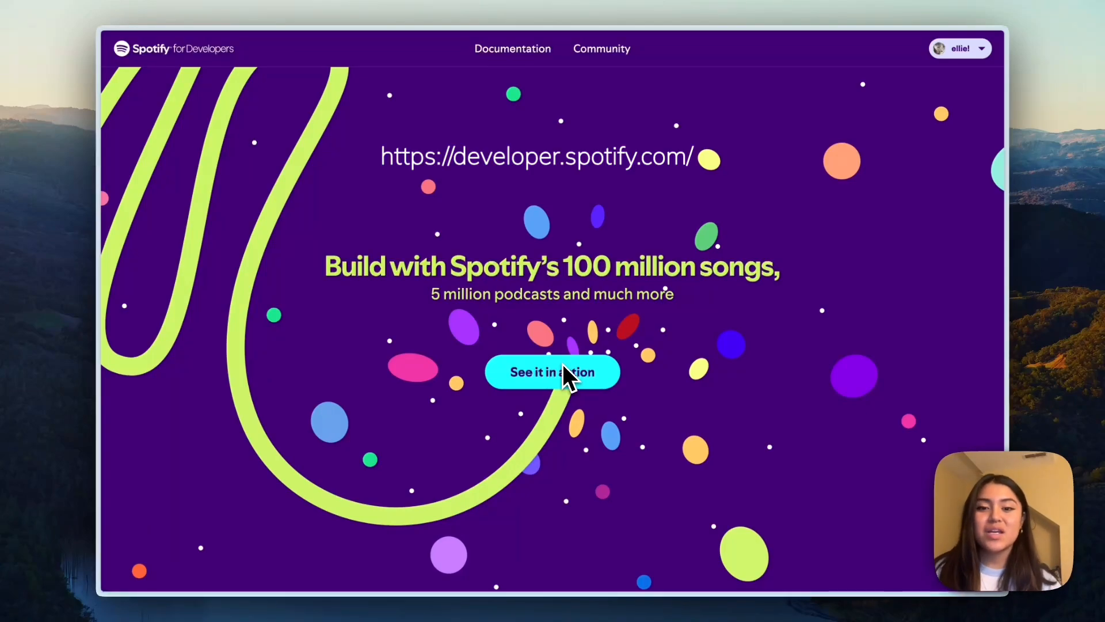
# Preview the Web API demo, then reach the developer Dashboard from the profile menu.
pyautogui.click(552, 372)
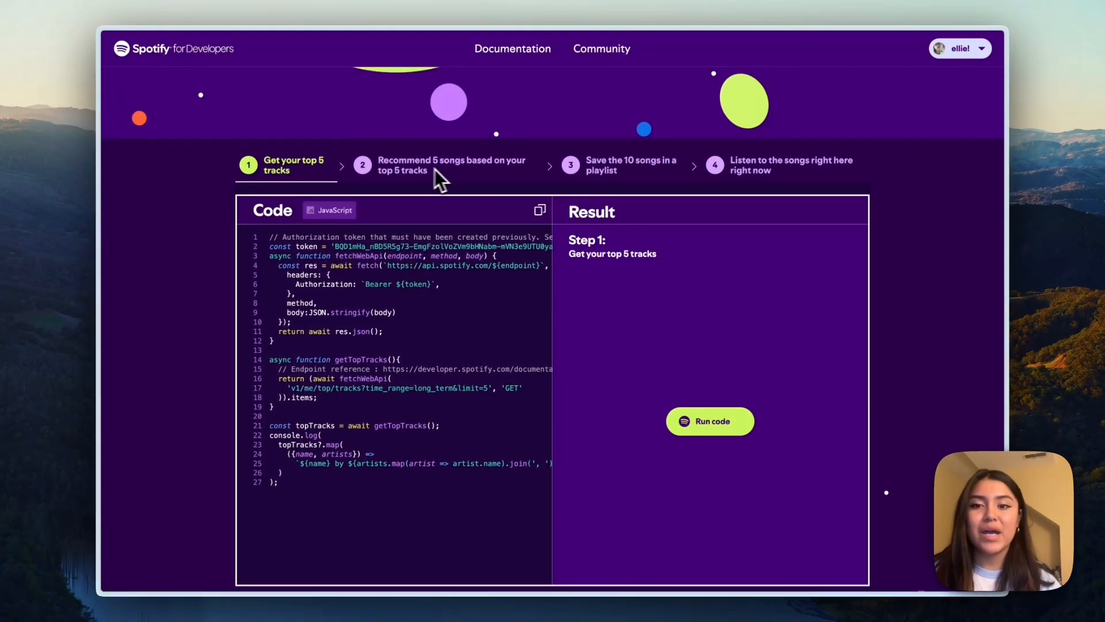
pyautogui.scroll(-3)
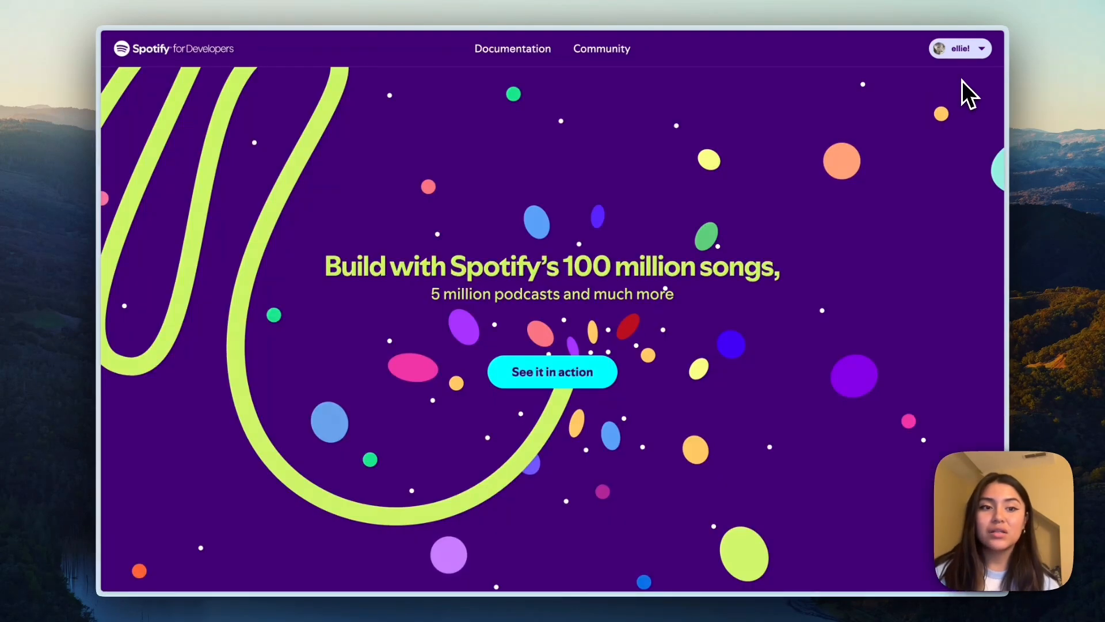
pyautogui.click(960, 48)
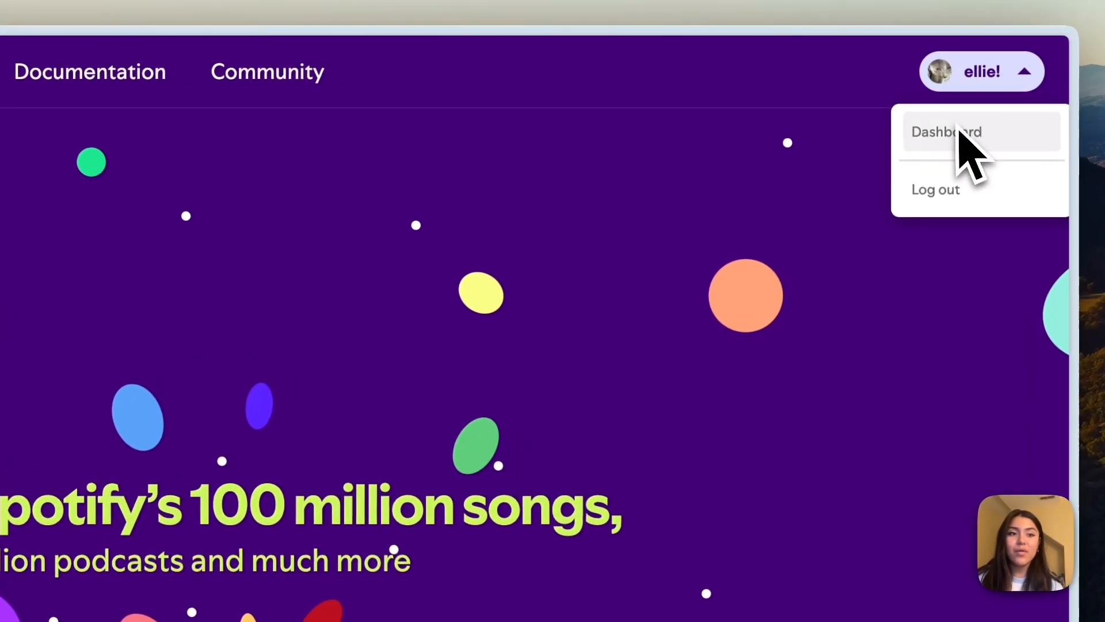
pyautogui.click(946, 132)
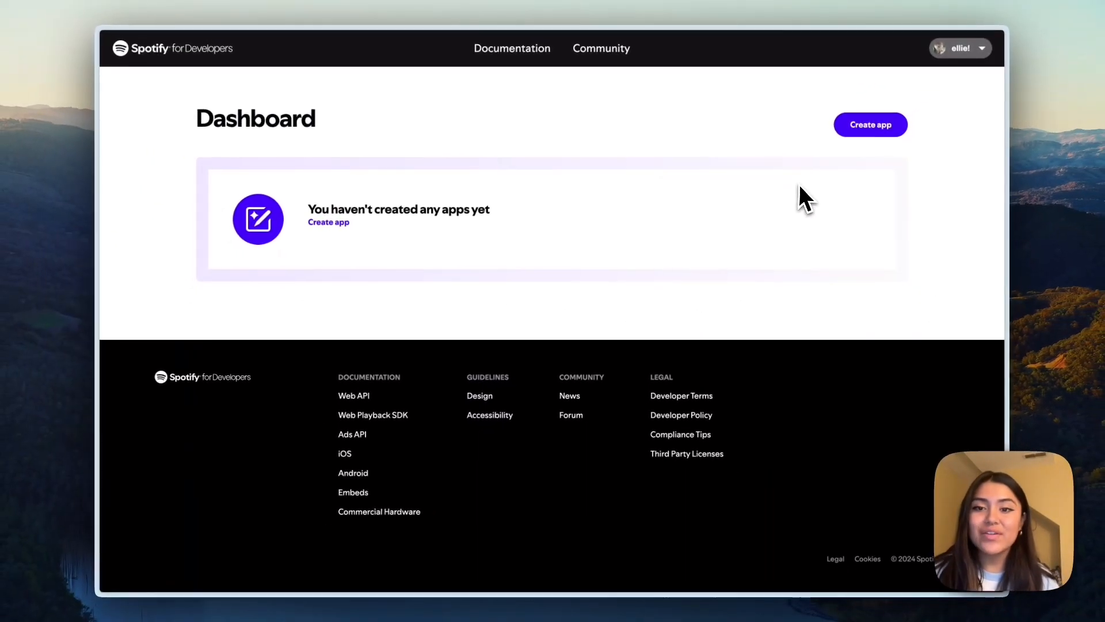
pyautogui.moveTo(891, 200)
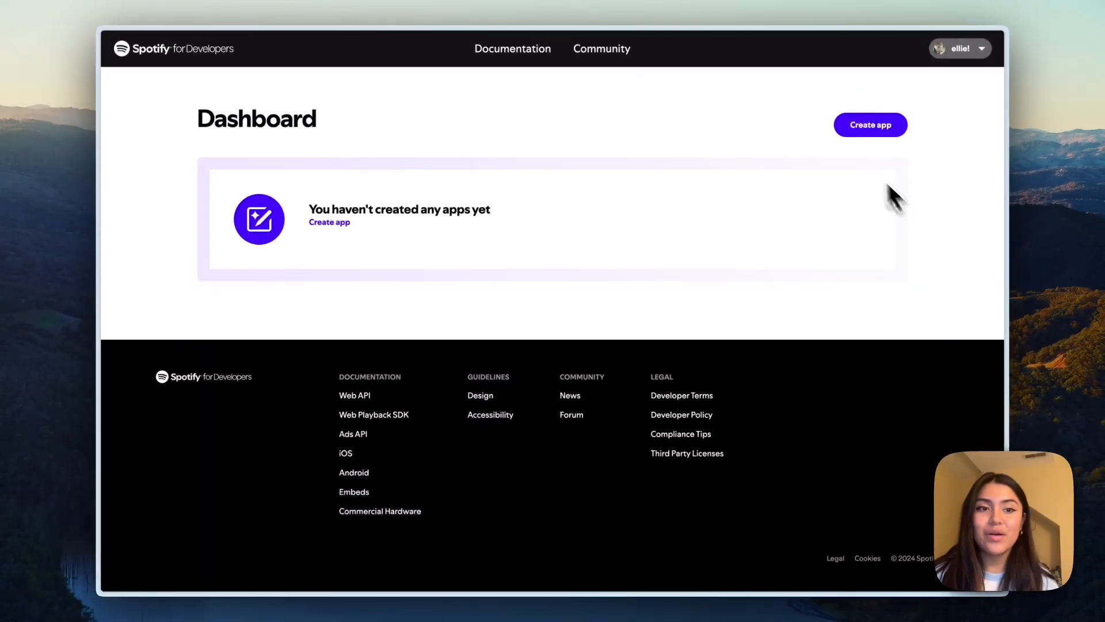
# Start a new app named spotify_finder_app with description 'an app that finds albums!'.
pyautogui.click(870, 125)
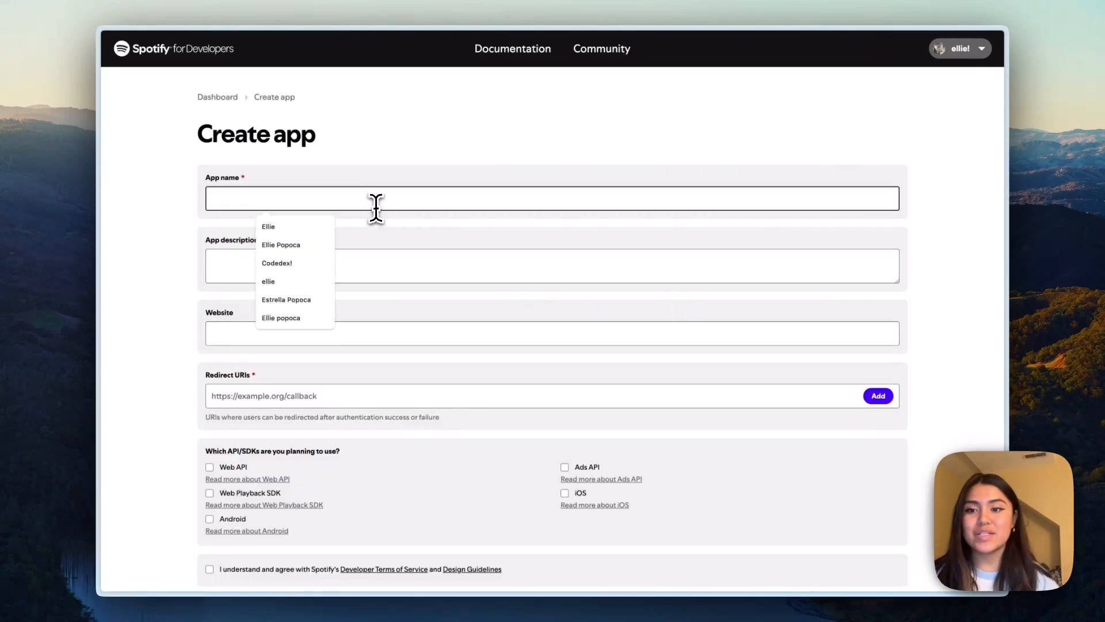
pyautogui.moveTo(419, 256)
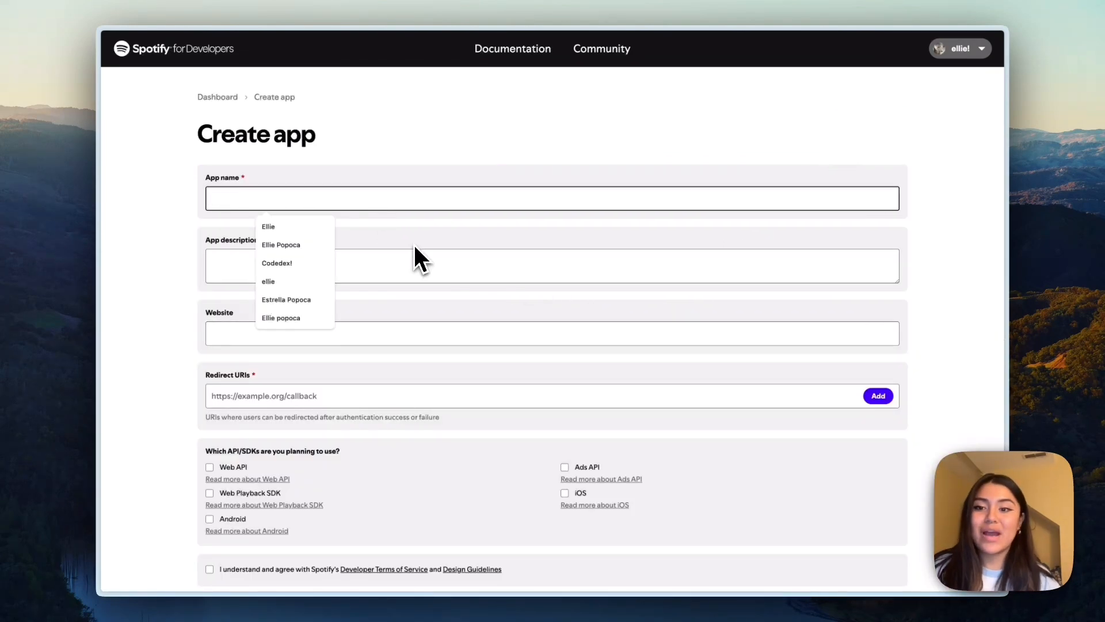
pyautogui.write('spotify_finder_app')
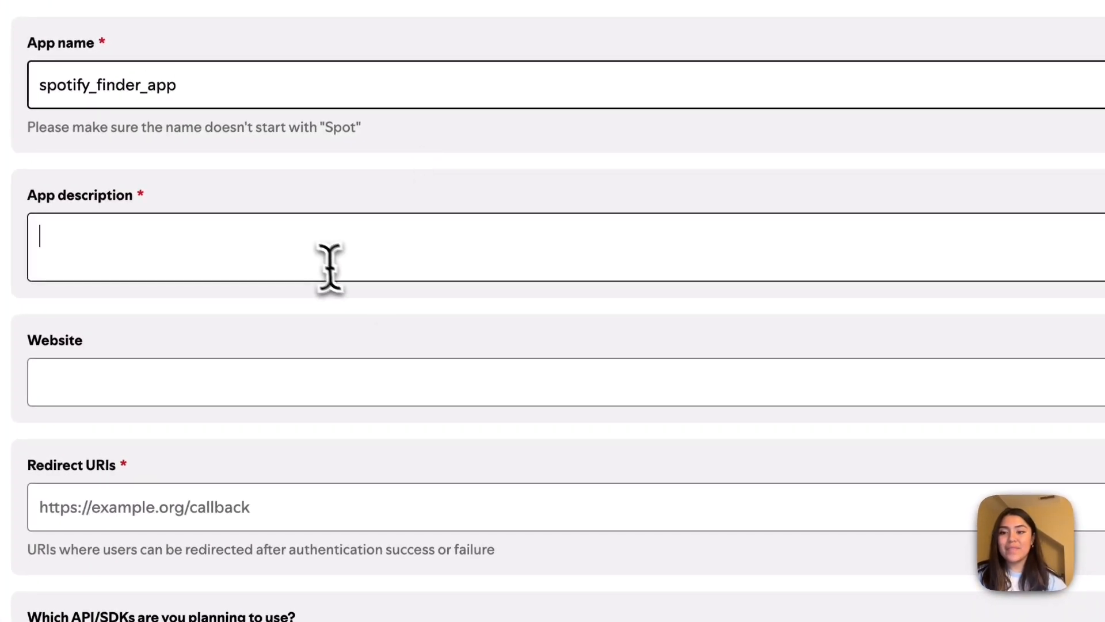
pyautogui.write('a')
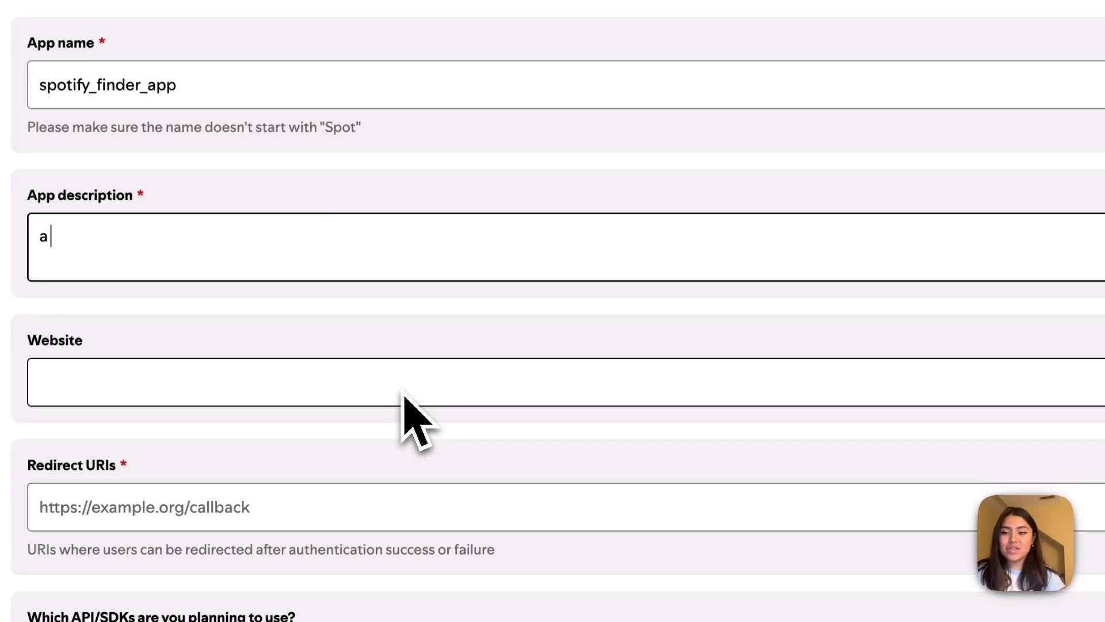
pyautogui.write('n')
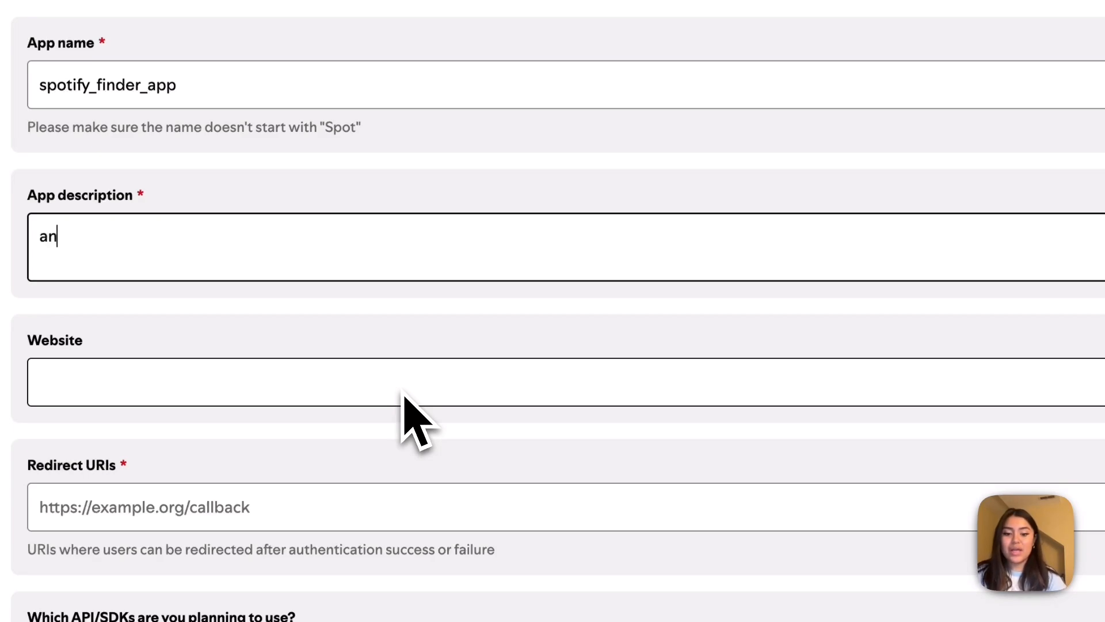
pyautogui.write('app that fin')
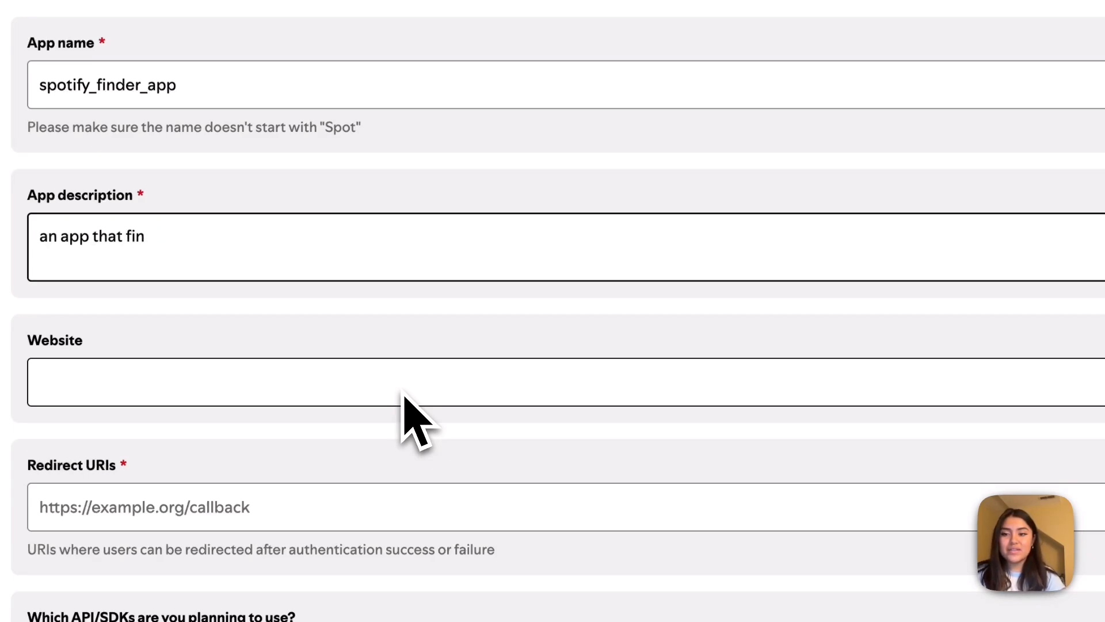
pyautogui.write('ds albums!')
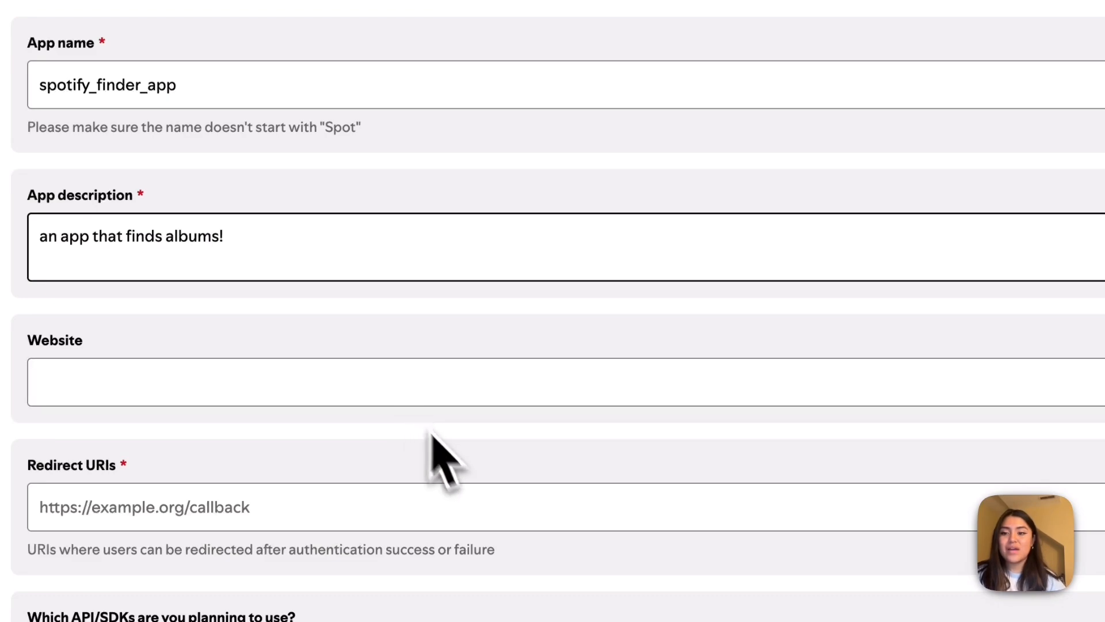
pyautogui.scroll(-3)
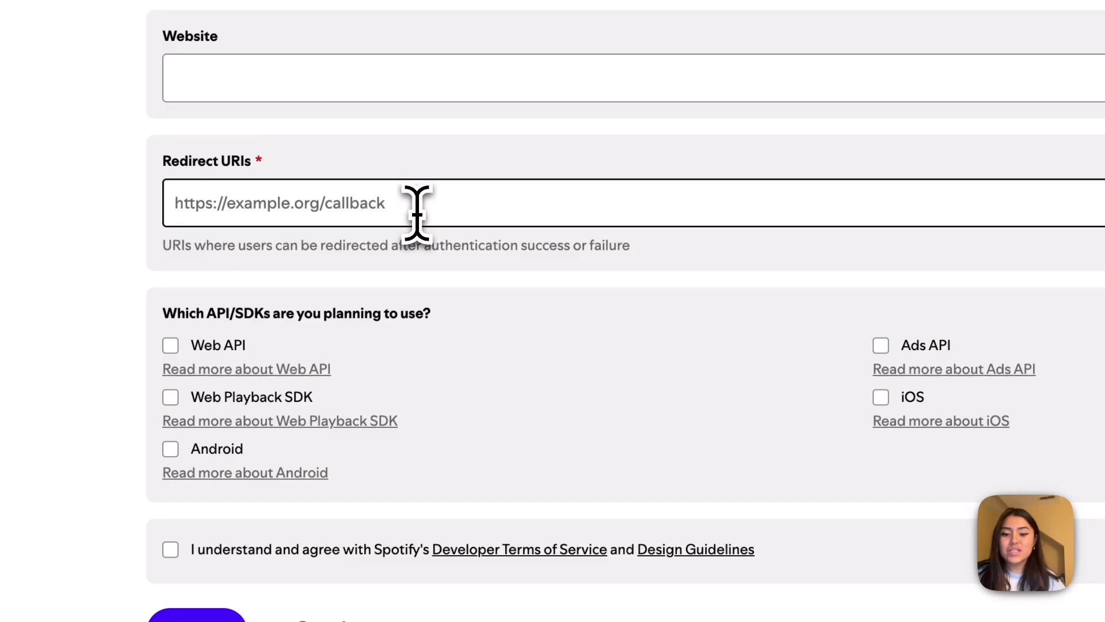
pyautogui.write('https://')
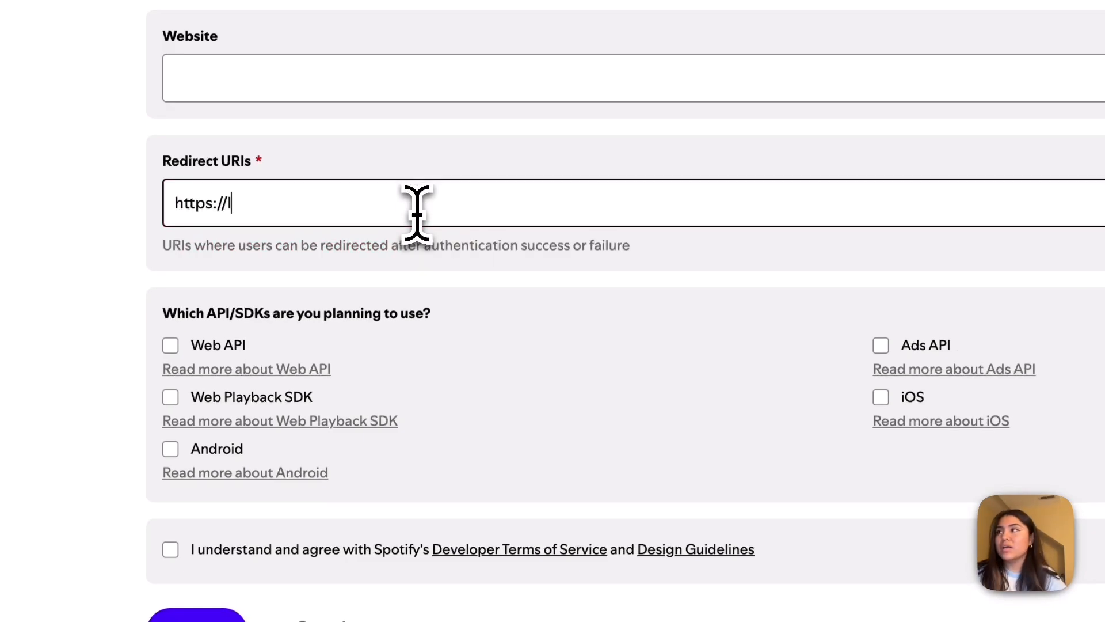
pyautogui.write('localhost')
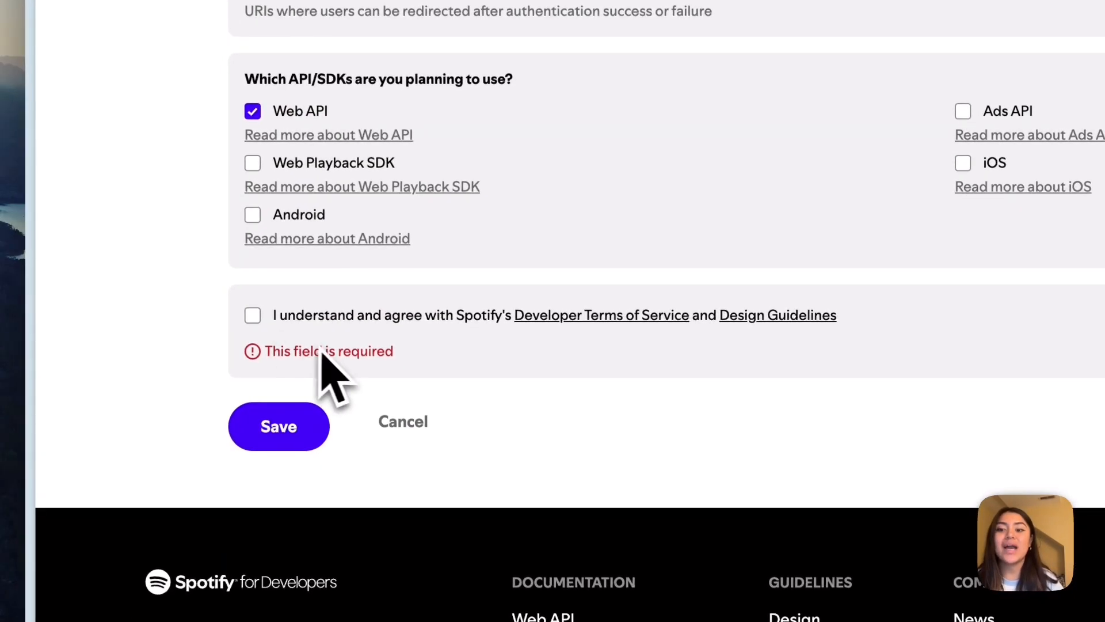
pyautogui.click(252, 316)
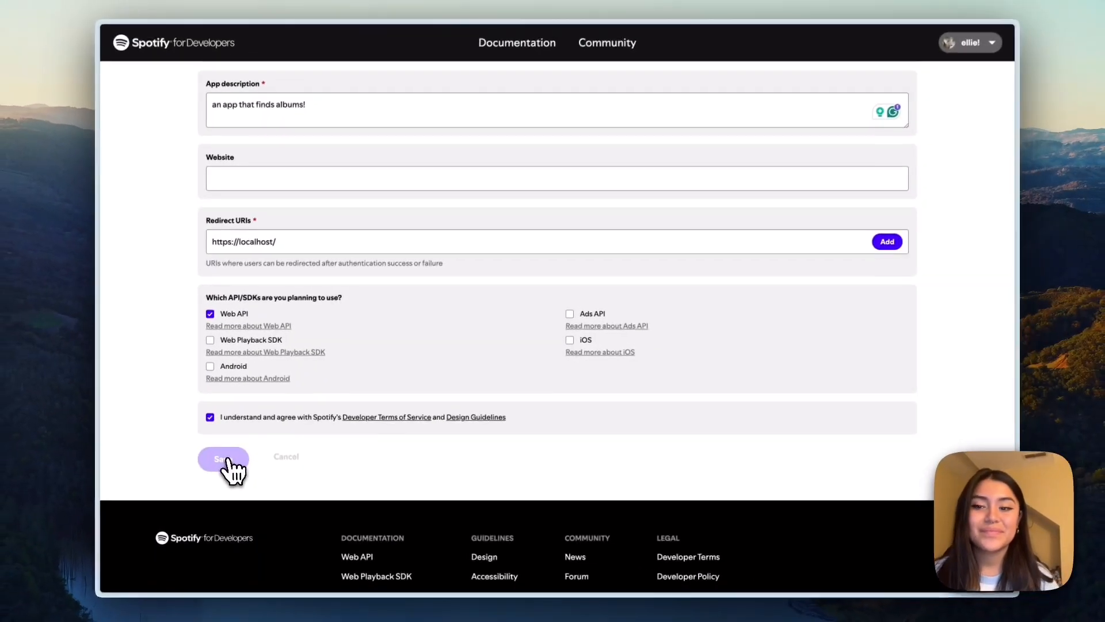
pyautogui.click(223, 458)
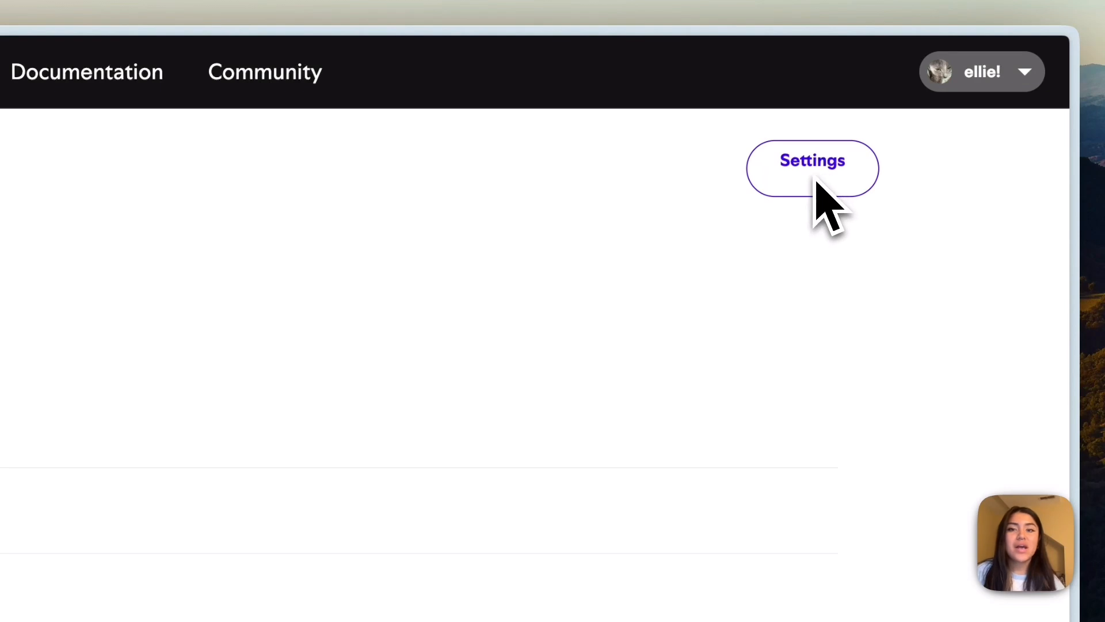
# Show the Settings page of the new spotify_finder_app.
pyautogui.click(812, 160)
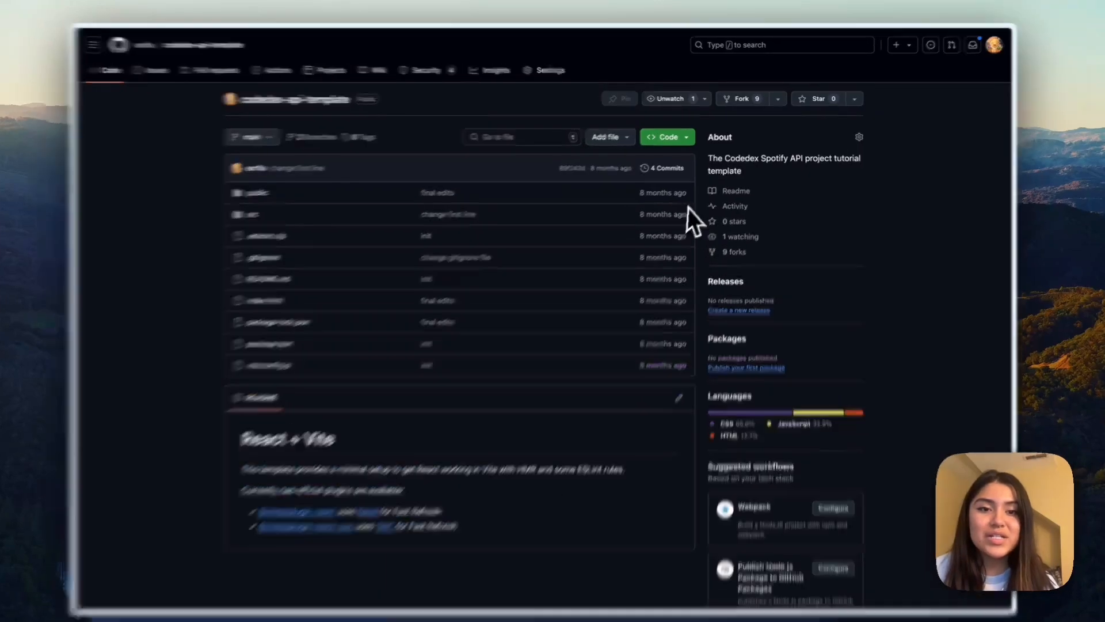
# Copy the HTTPS clone URL of the codedex-api-template repository.
pyautogui.click(660, 137)
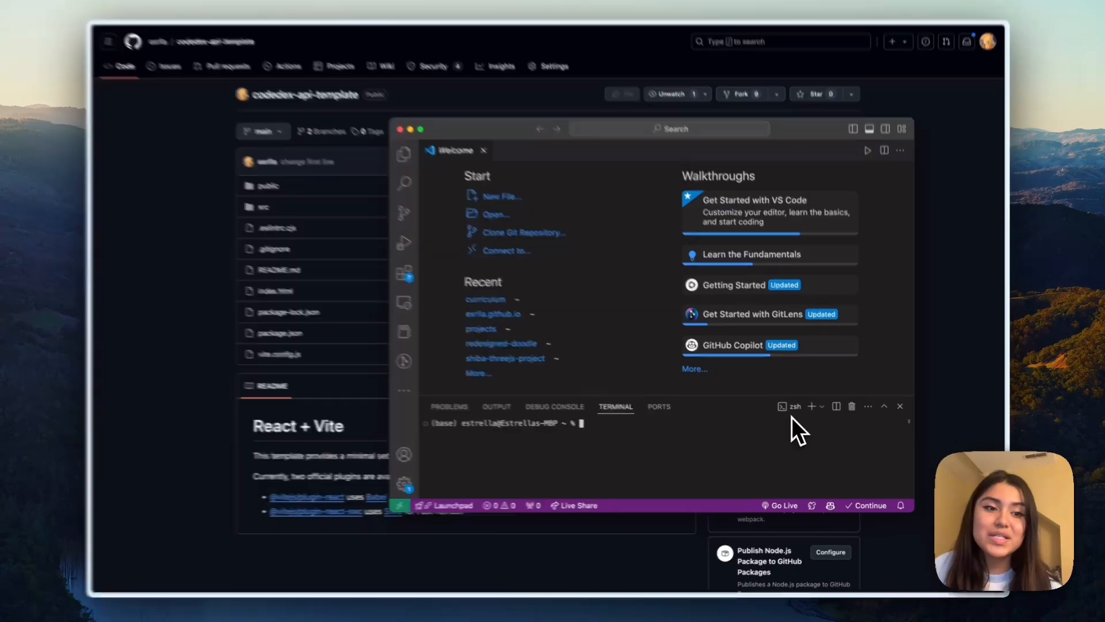
# Git clone the template repo, cd into codedex-api-template and launch it with code.
pyautogui.write('git')
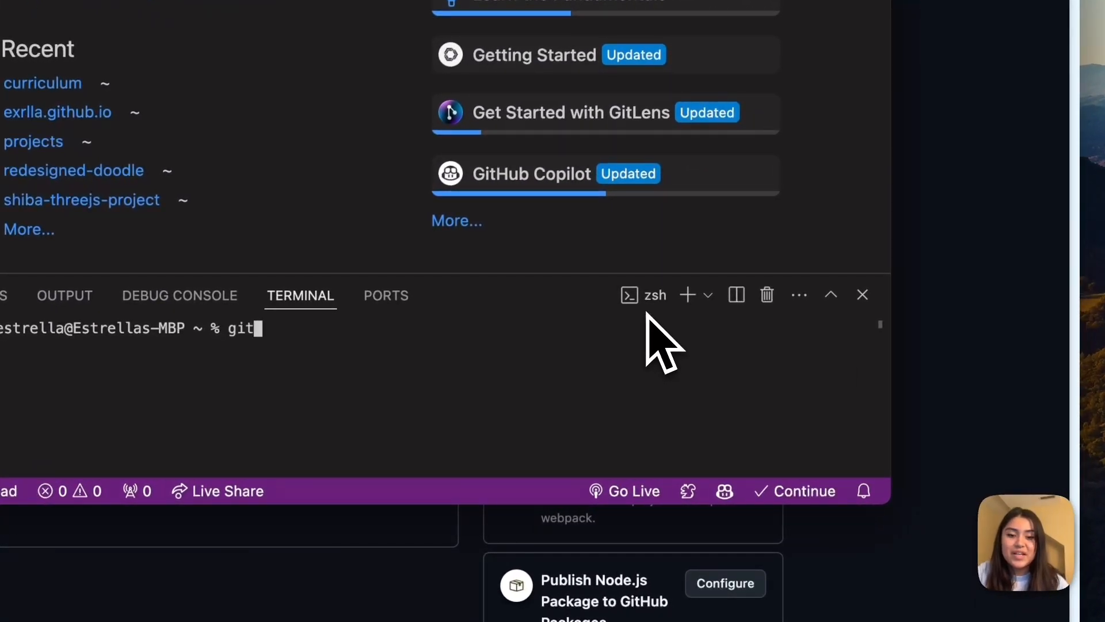
pyautogui.write('clone https://github.com/exrlla/codedex-api-template.git')
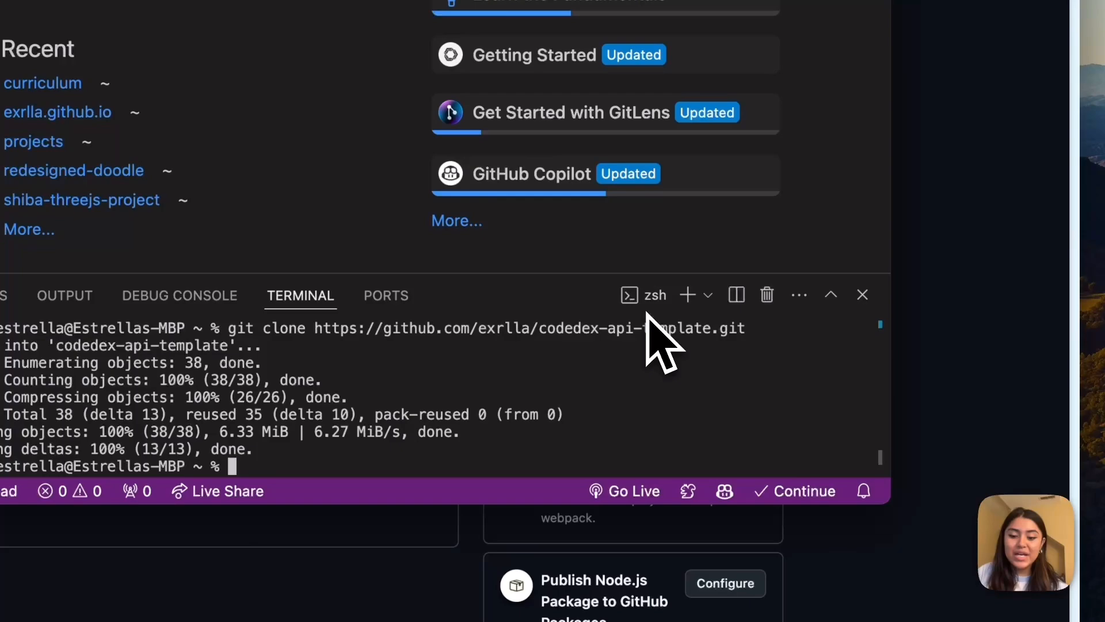
pyautogui.write('cd')
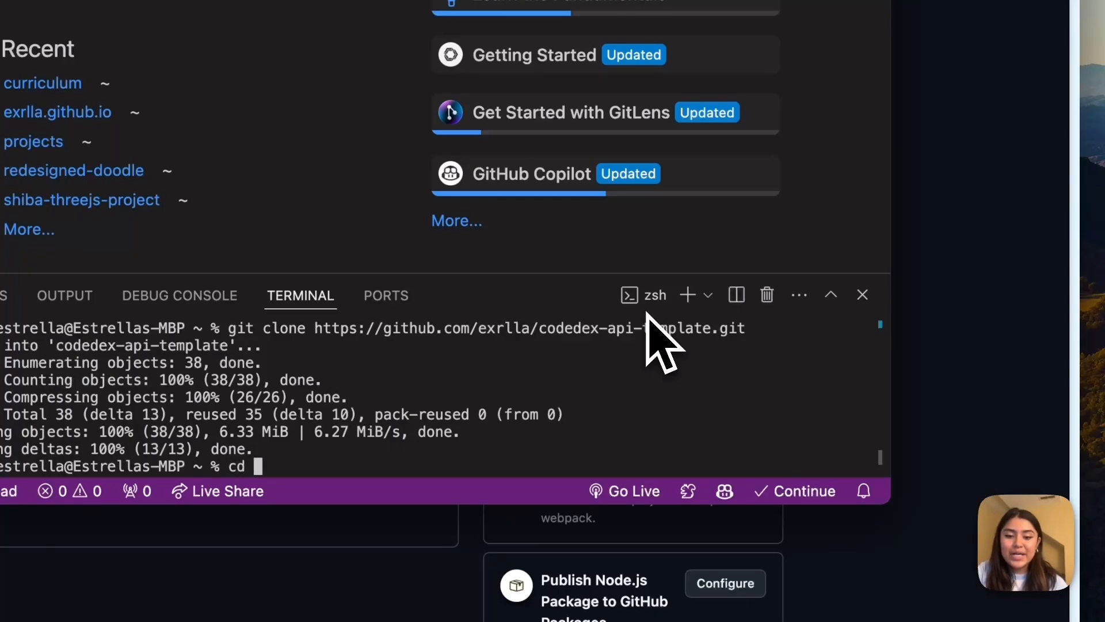
pyautogui.write('codedex')
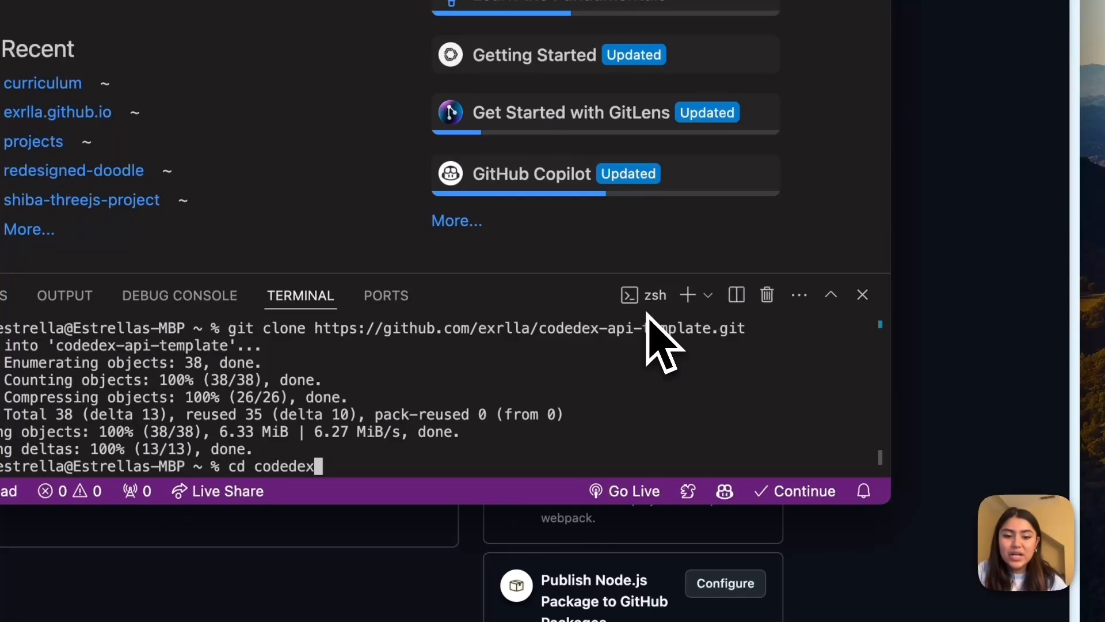
pyautogui.write('api-template')
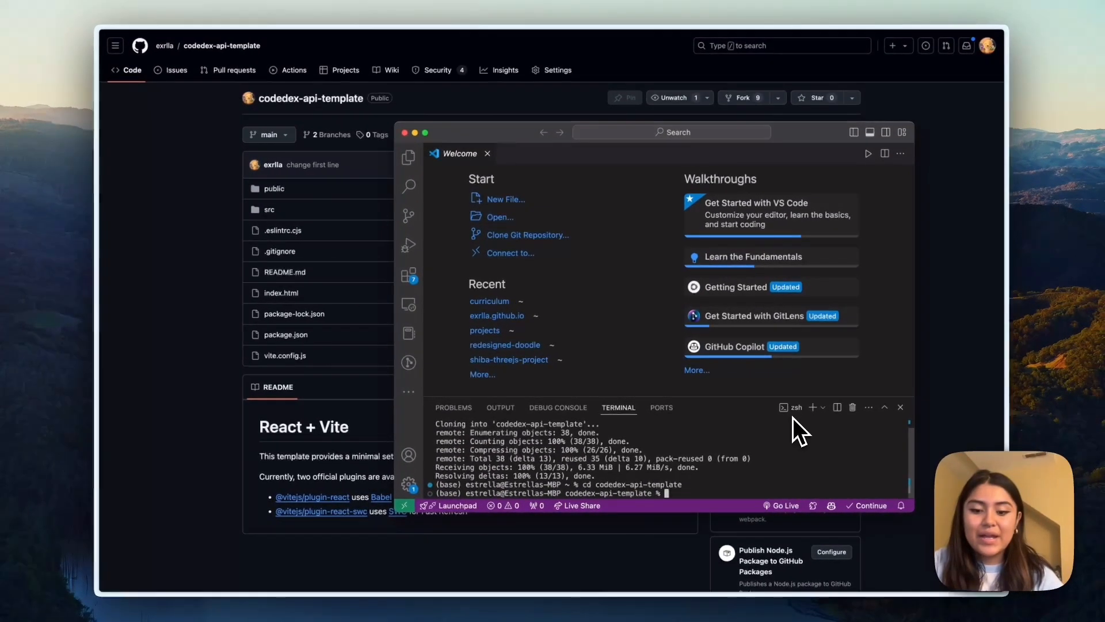
pyautogui.write('code .')
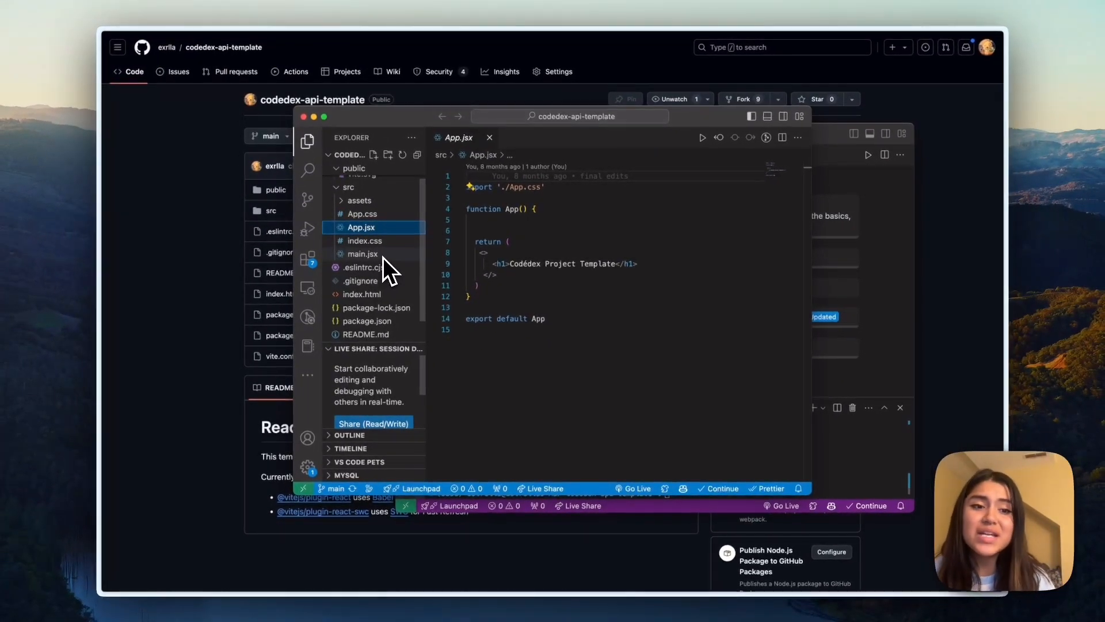
pyautogui.moveTo(363, 253)
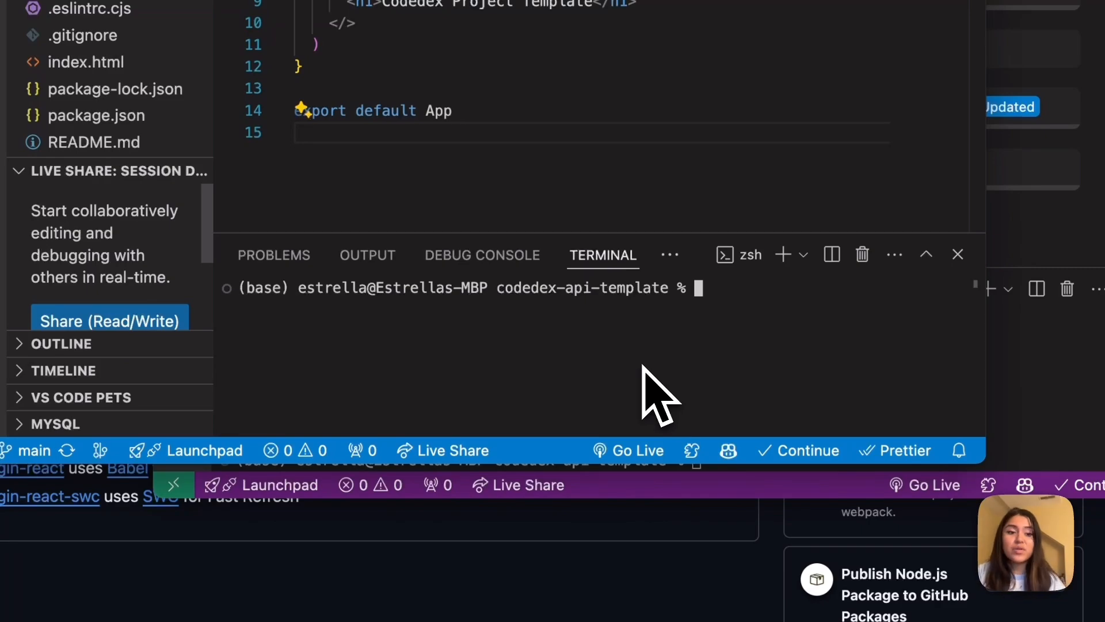
# Check node -v, npm install, npm run dev and visit the app at localhost:5173.
pyautogui.write('node -v')
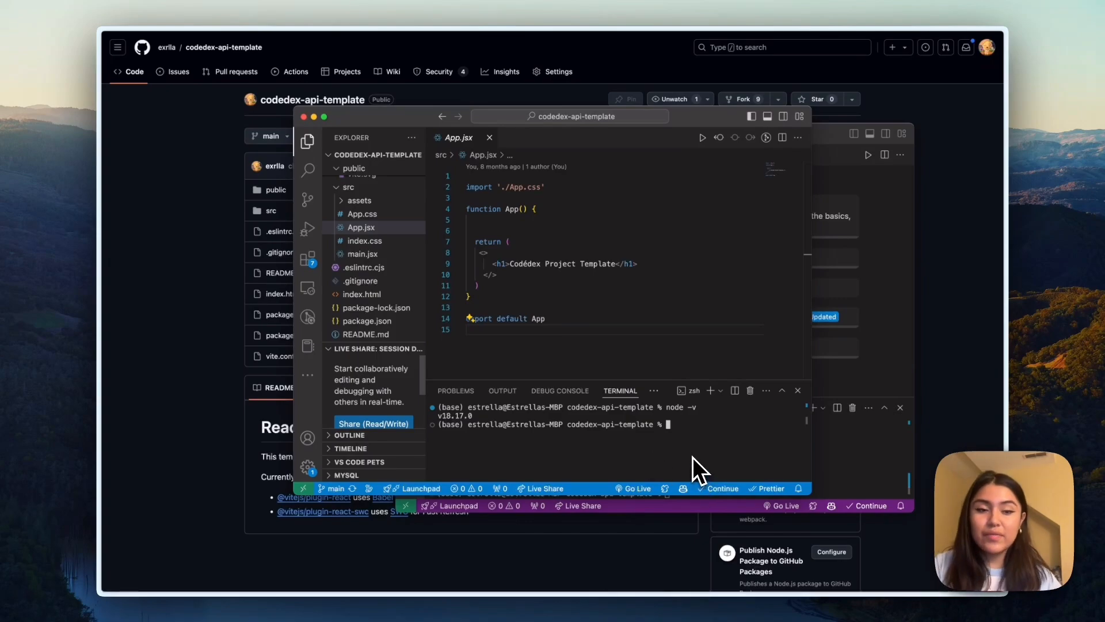
pyautogui.write('npm install')
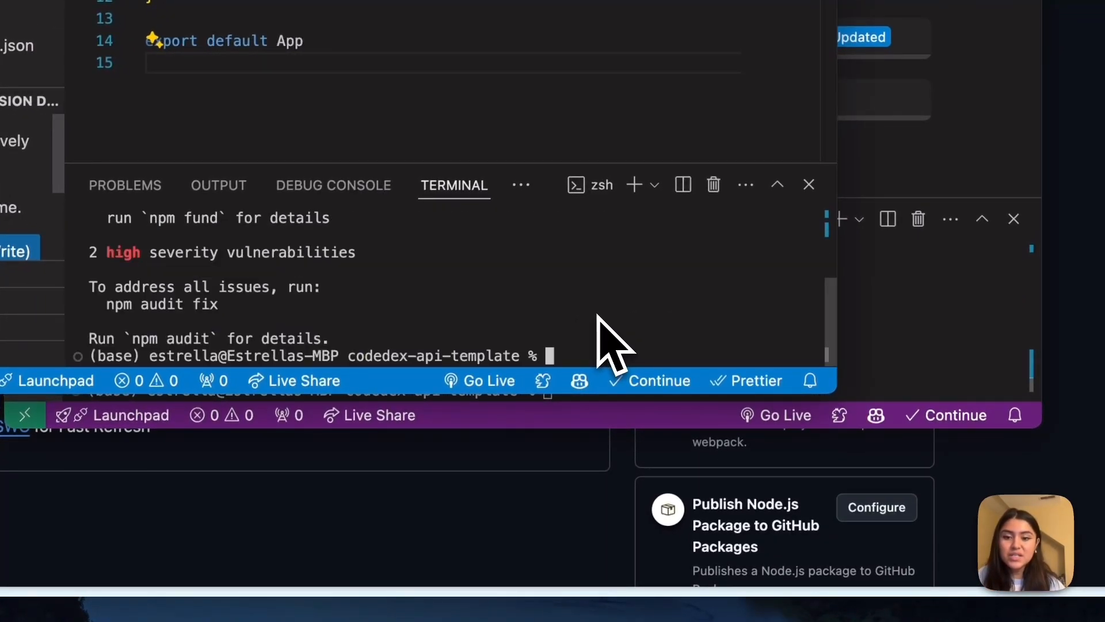
pyautogui.write('np')
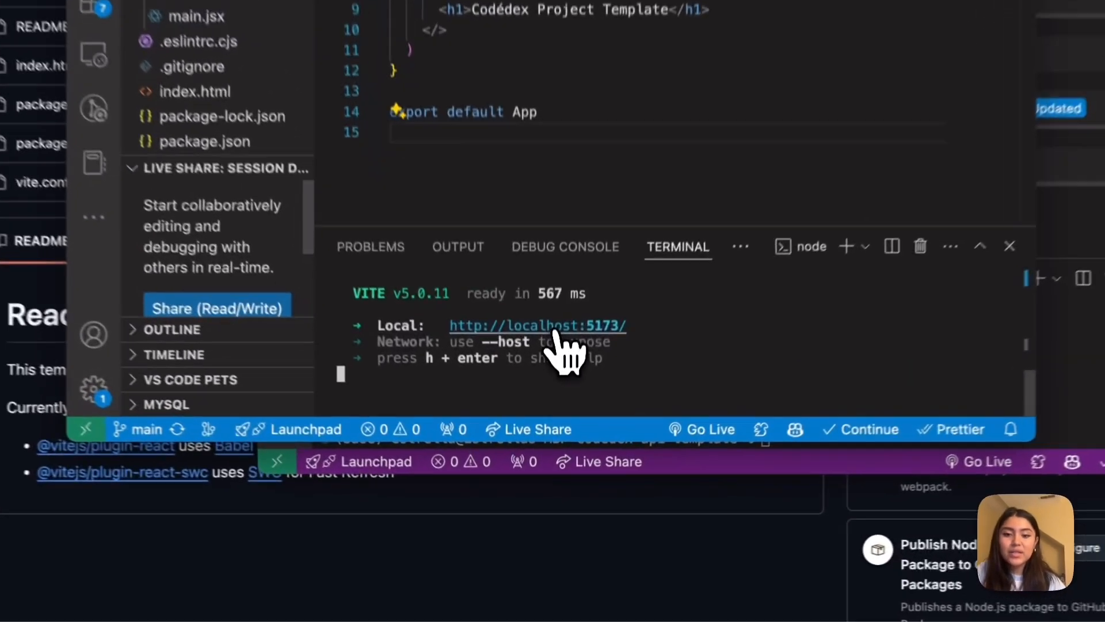
pyautogui.click(538, 325)
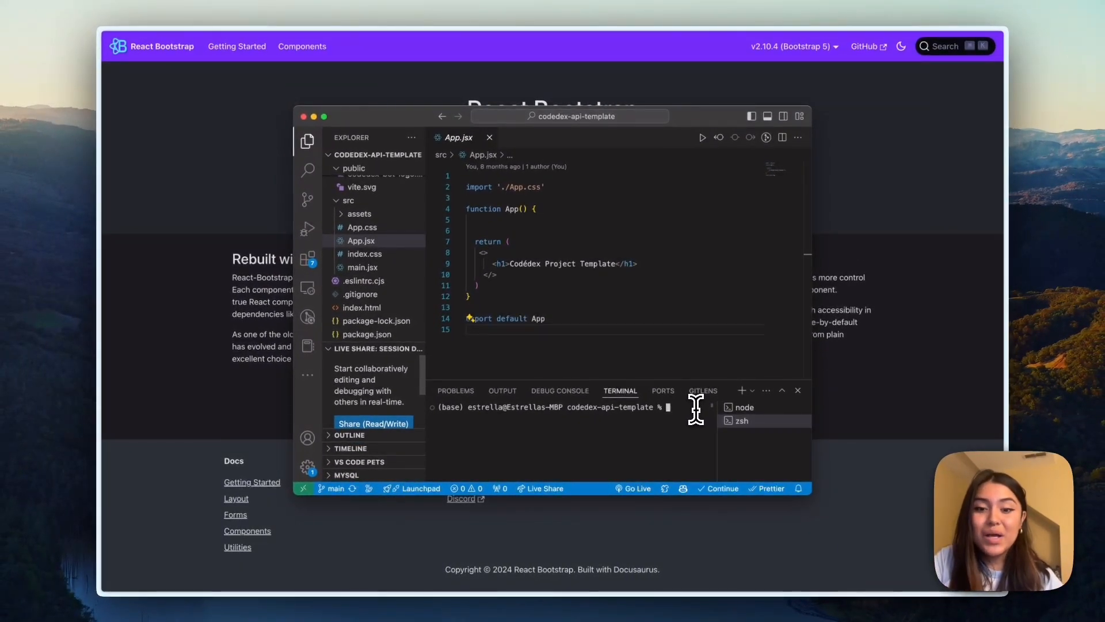
# Run npm install react-bootstrap bootstrap in a second terminal.
pyautogui.write('npm install react-bootstrap bootstrap')
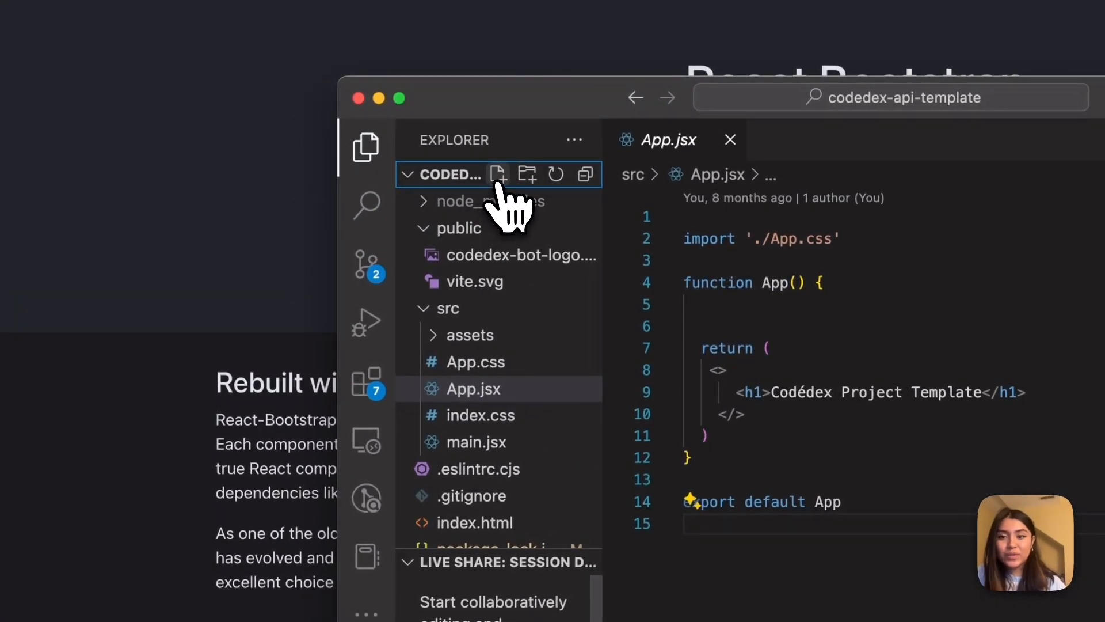
# Create a .env file at the project root for the Spotify credentials.
pyautogui.click(498, 174)
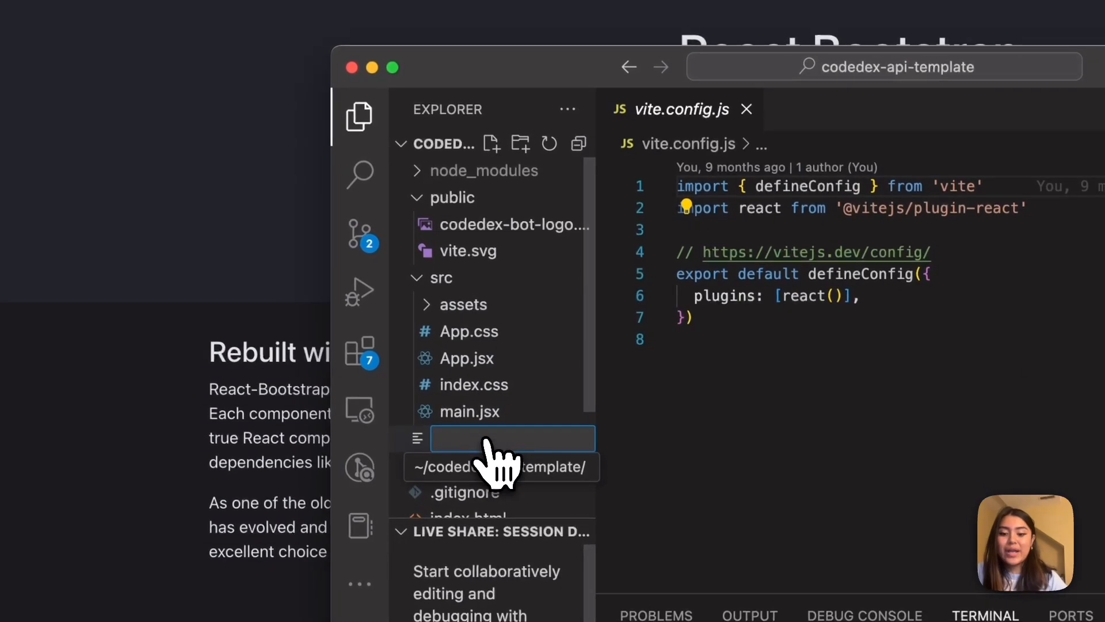
pyautogui.write('.e')
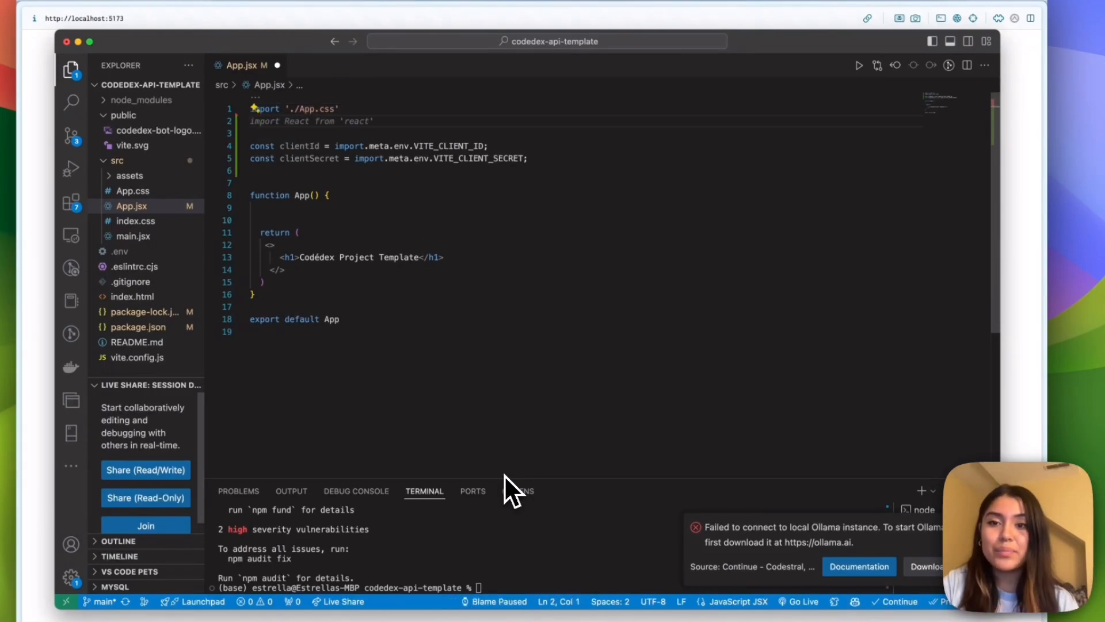
# Import FormControl, InputGroup, Container and Button from react-bootstrap and write the token fetch and search function.
pyautogui.write('import { FormControl, InputGroup, Container, Button } from "react-bootstrap";')
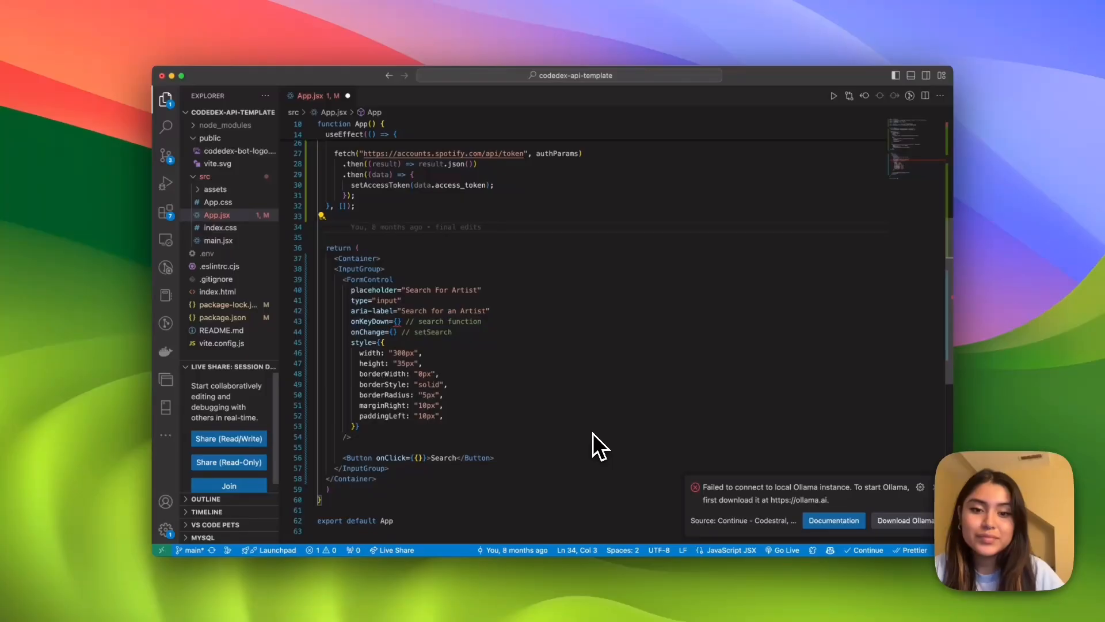
pyautogui.moveTo(585, 309)
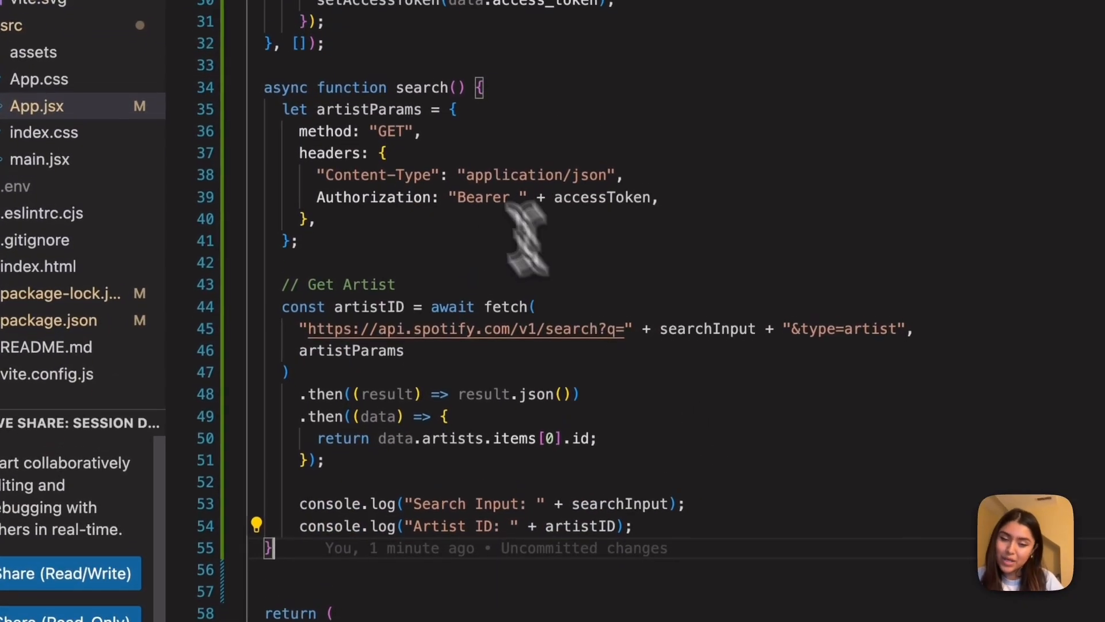
pyautogui.scroll(-3)
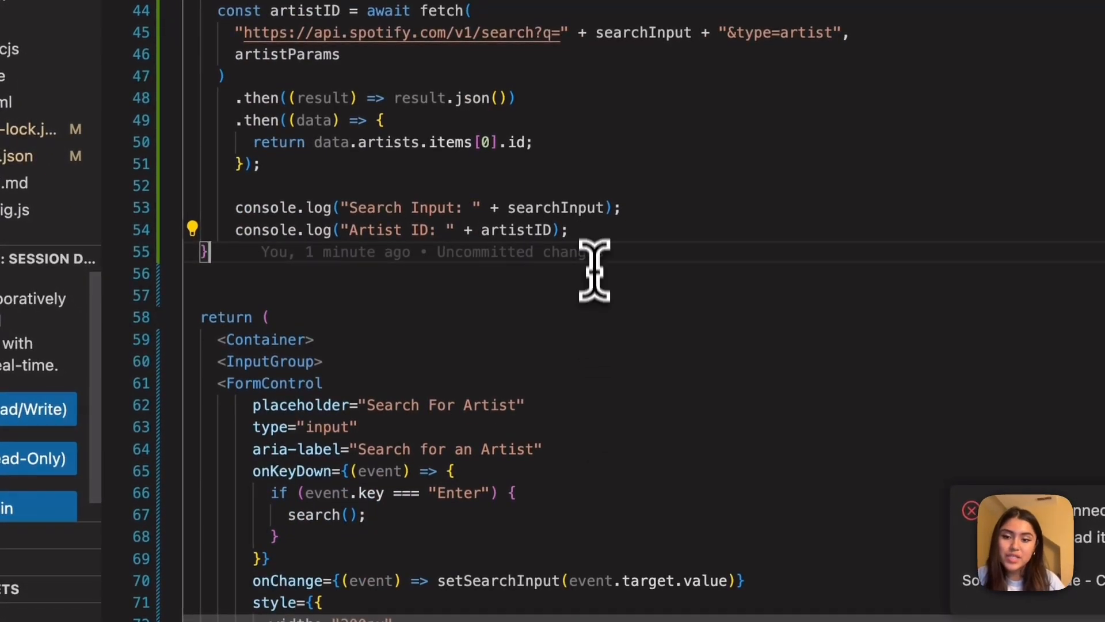
pyautogui.click(621, 208)
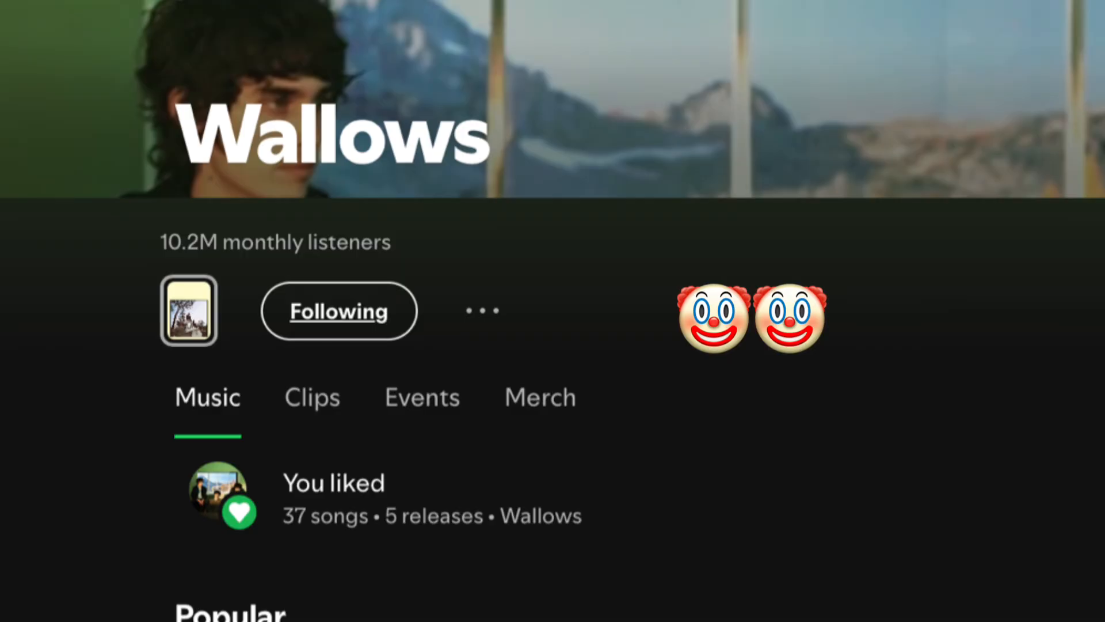
# Inspect the localhost page and read the logged search input and artist ID in the Console.
pyautogui.rightClick(603, 483)
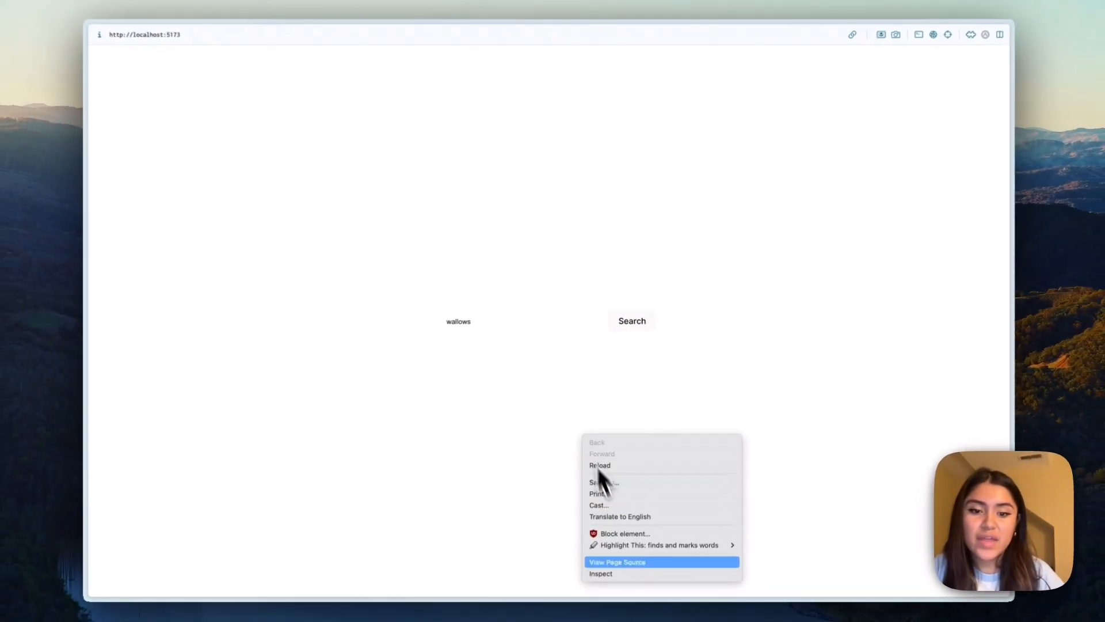
pyautogui.click(600, 574)
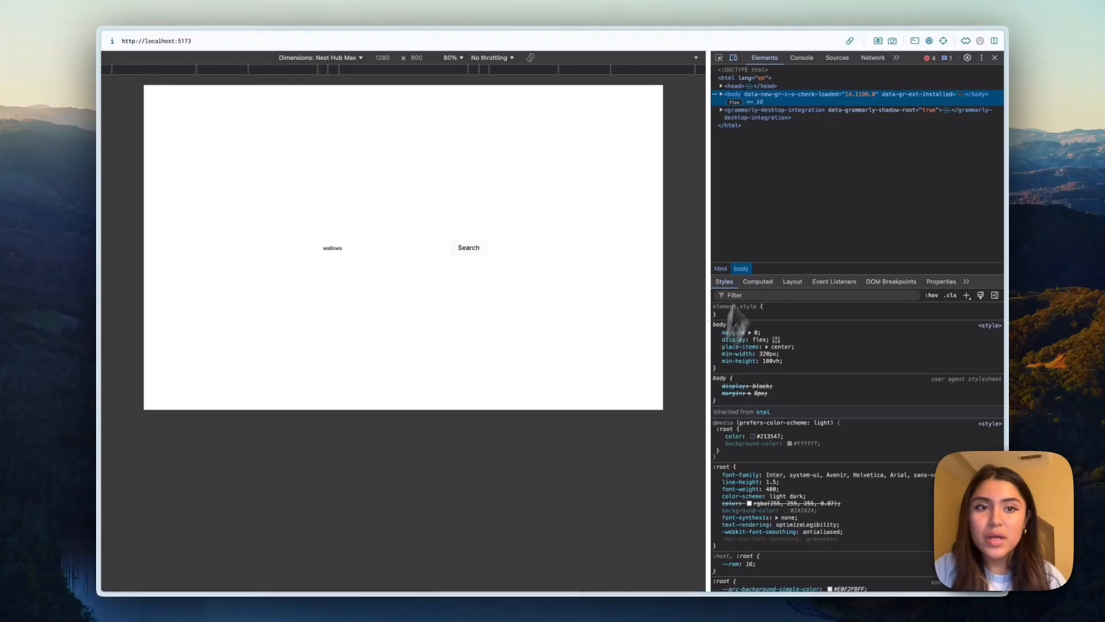
pyautogui.click(802, 58)
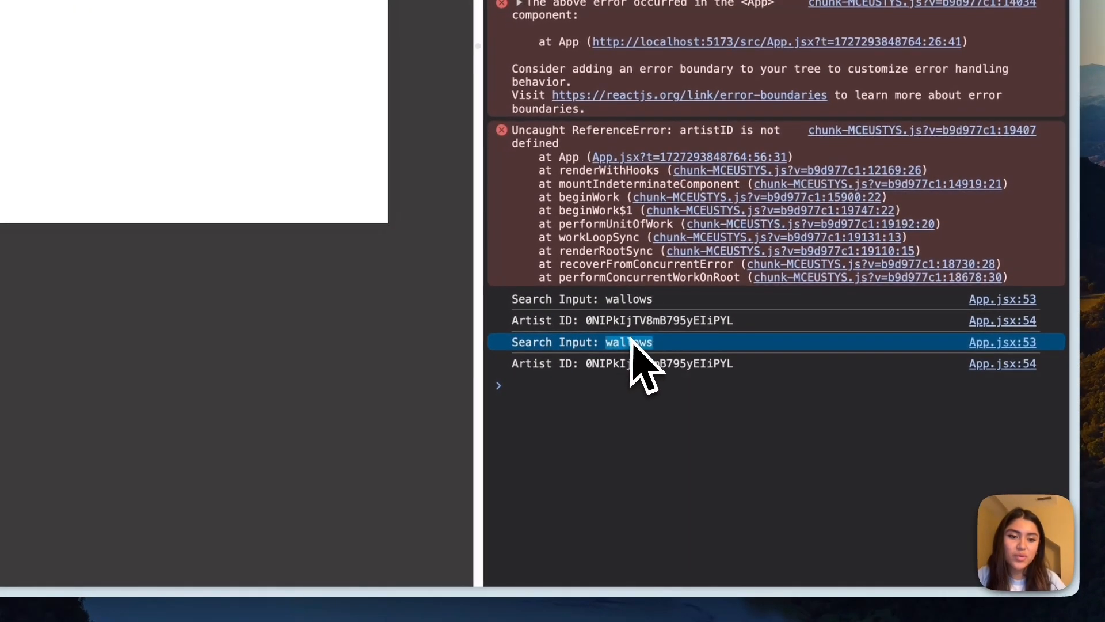
pyautogui.moveTo(877, 469)
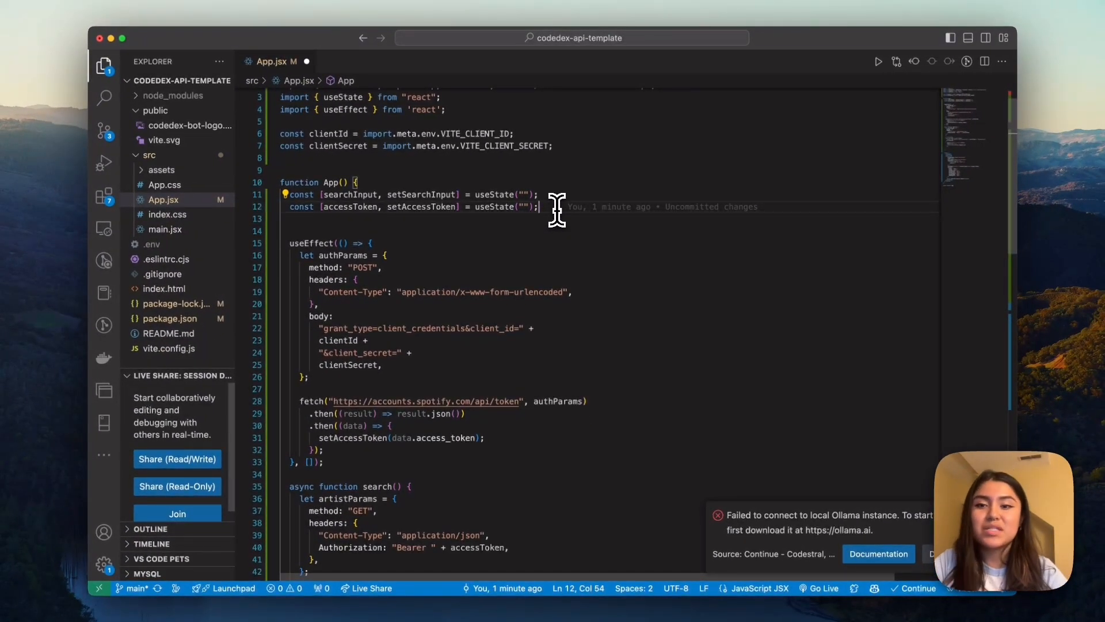
# Declare const [artistID, setArtistID] = useState("") in App.jsx below the other state hooks.
pyautogui.write('const [artistID, setArtistID] = useState("");')
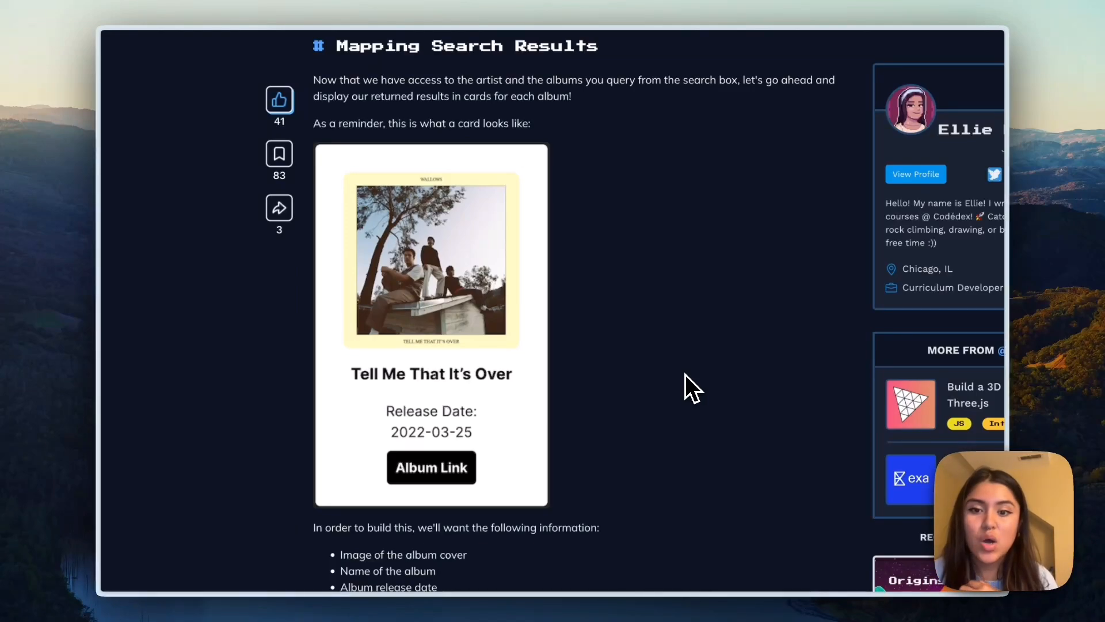
# Scroll the Codédex tutorial to the album cards section with the Card/Row react-bootstrap import.
pyautogui.scroll(-3)
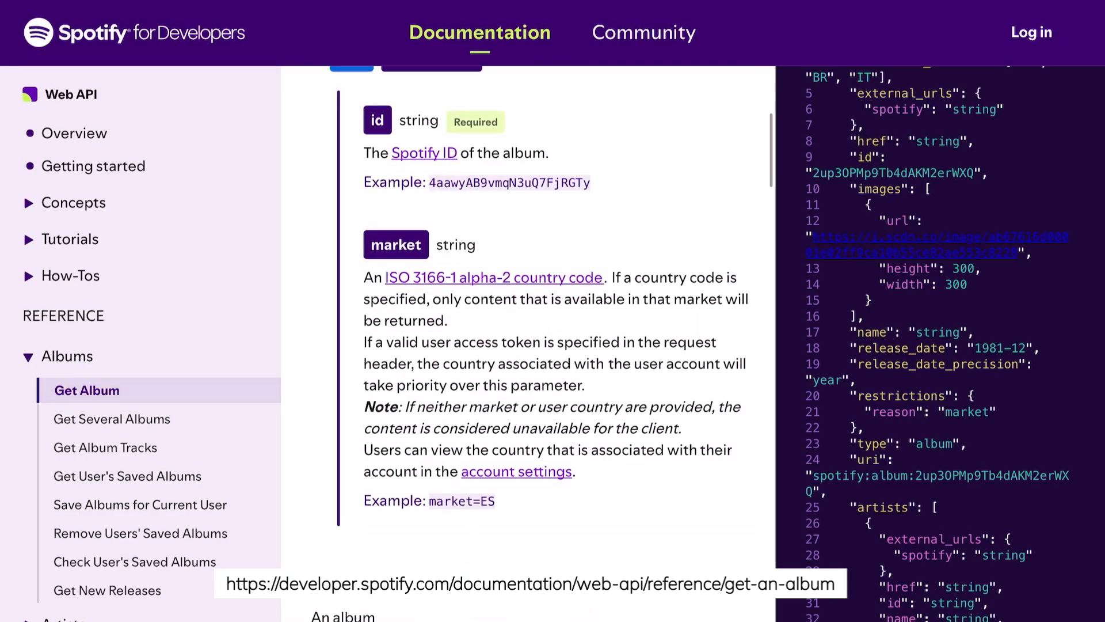
pyautogui.scroll(-3)
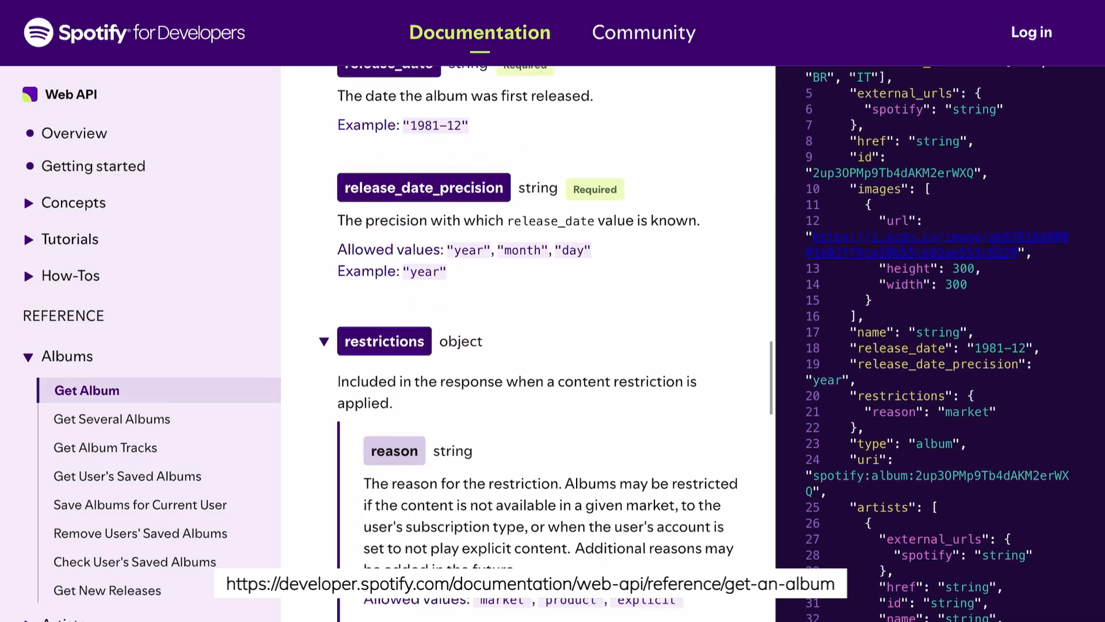
pyautogui.scroll(-3)
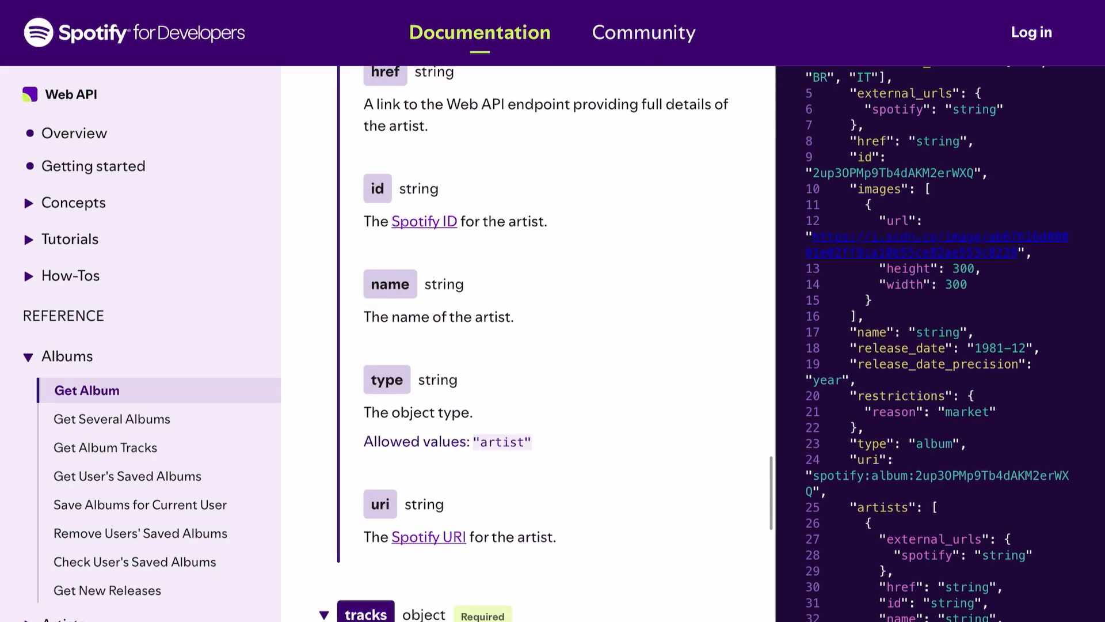
pyautogui.scroll(-3)
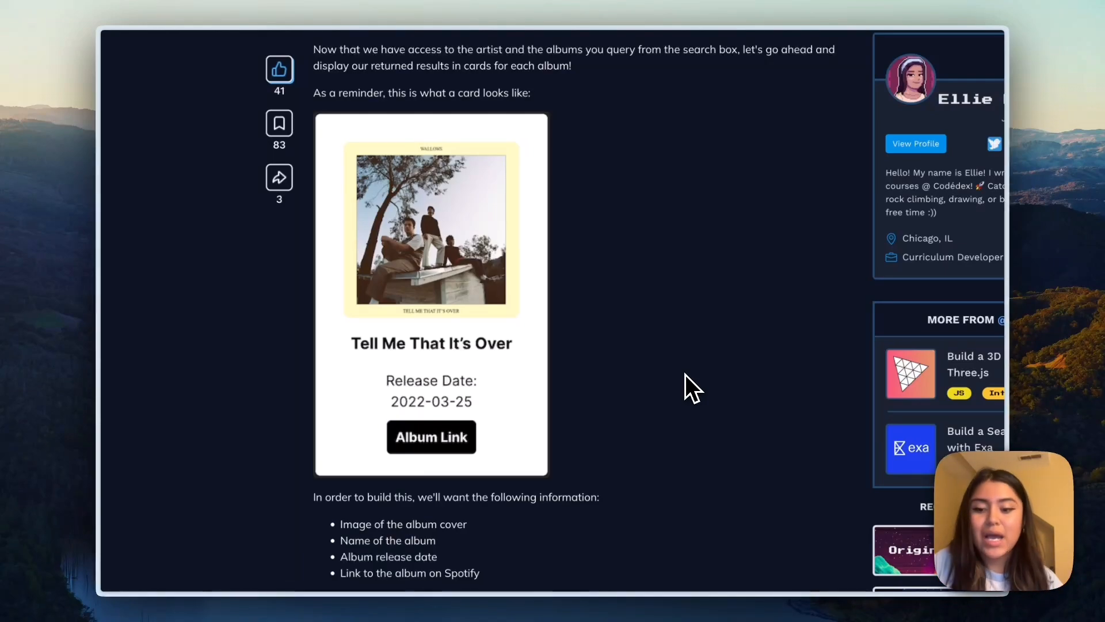
pyautogui.scroll(-3)
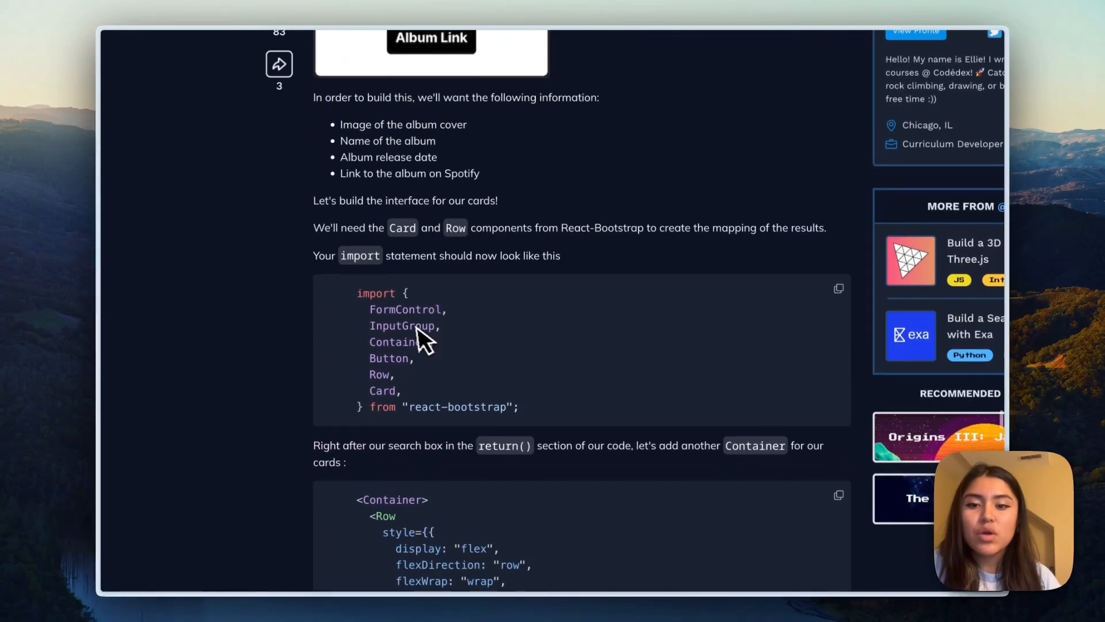
pyautogui.scroll(-3)
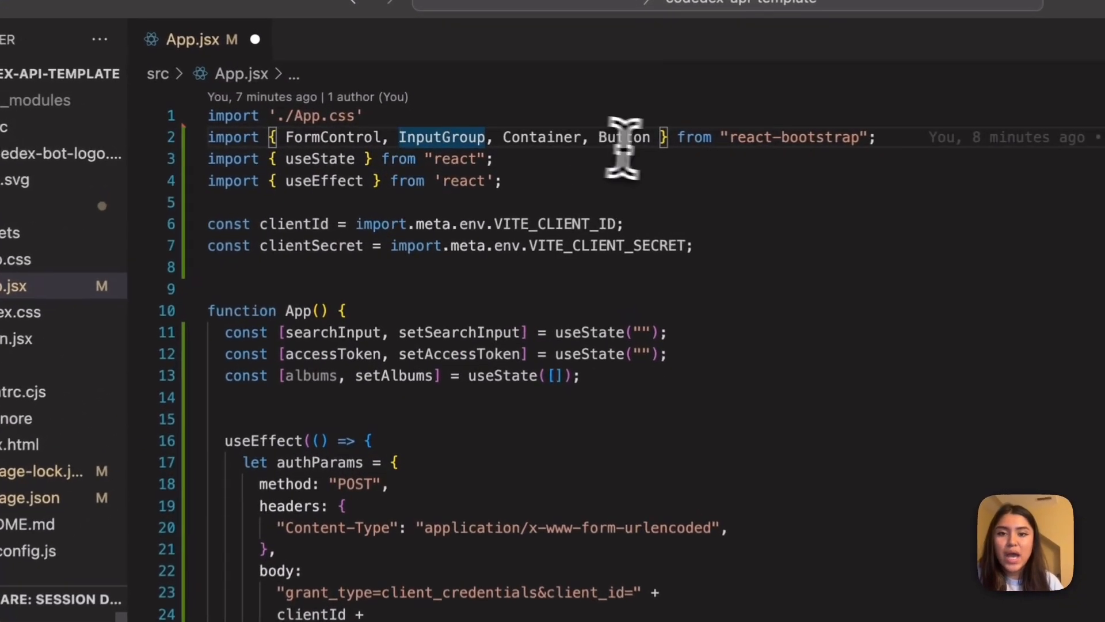
# Extend the react-bootstrap import with Row and Card, then map albums into Cards in a flex Row.
pyautogui.write(',')
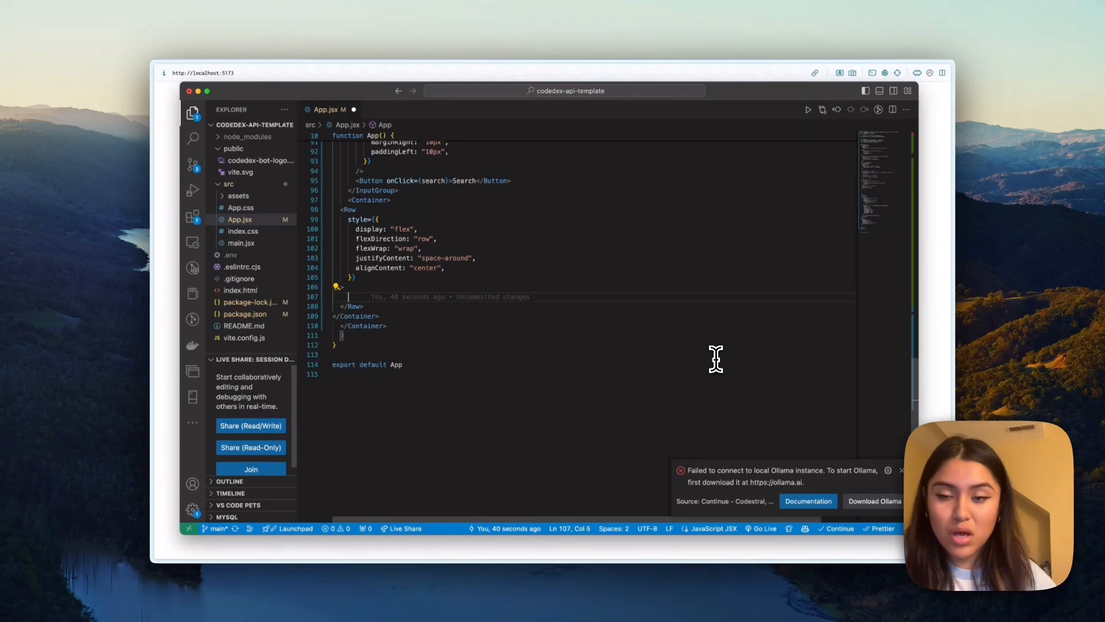
pyautogui.scroll(-3)
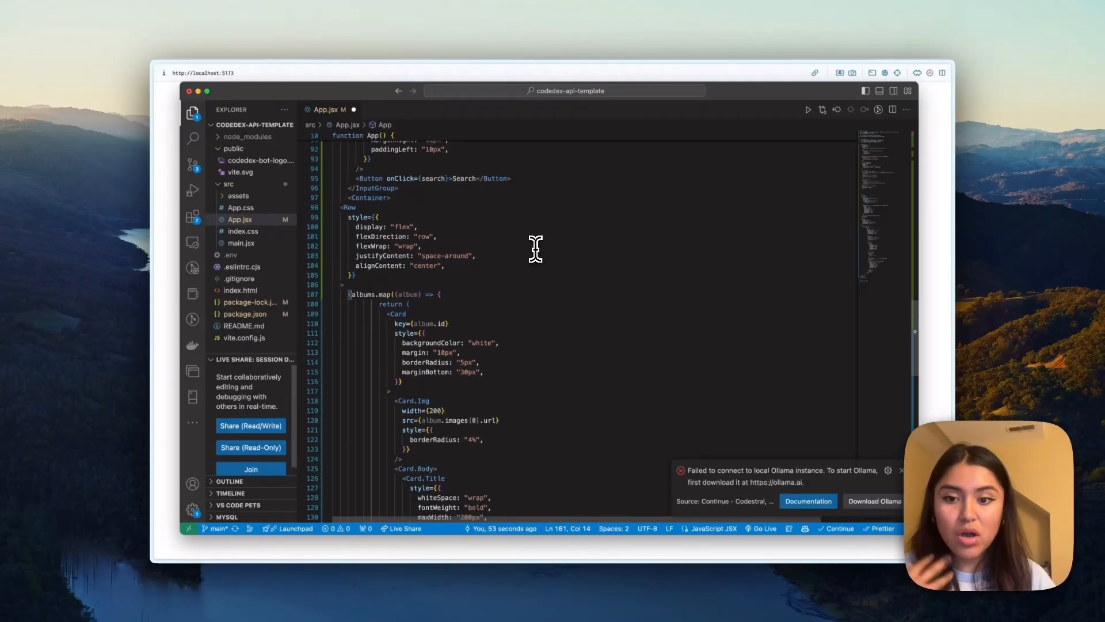
pyautogui.scroll(-3)
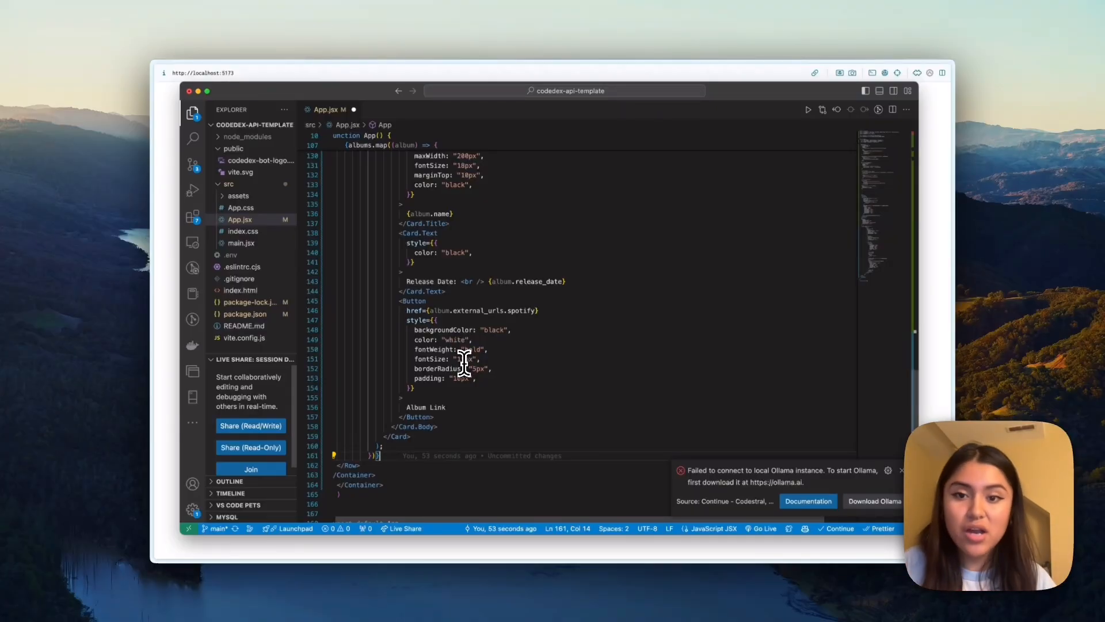
pyautogui.scroll(3)
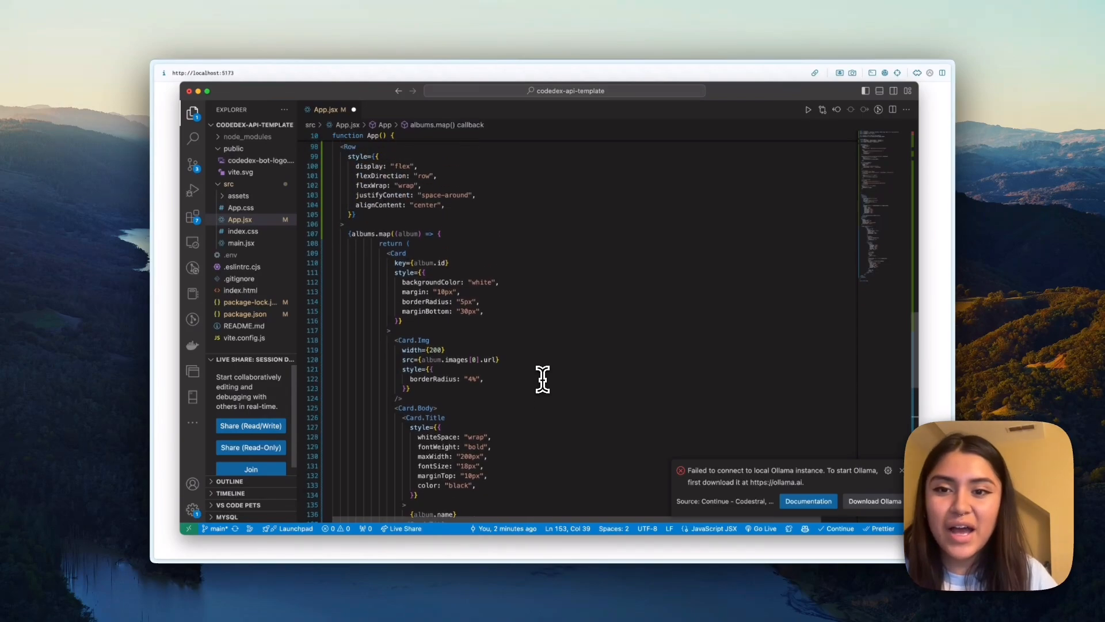
pyautogui.scroll(-3)
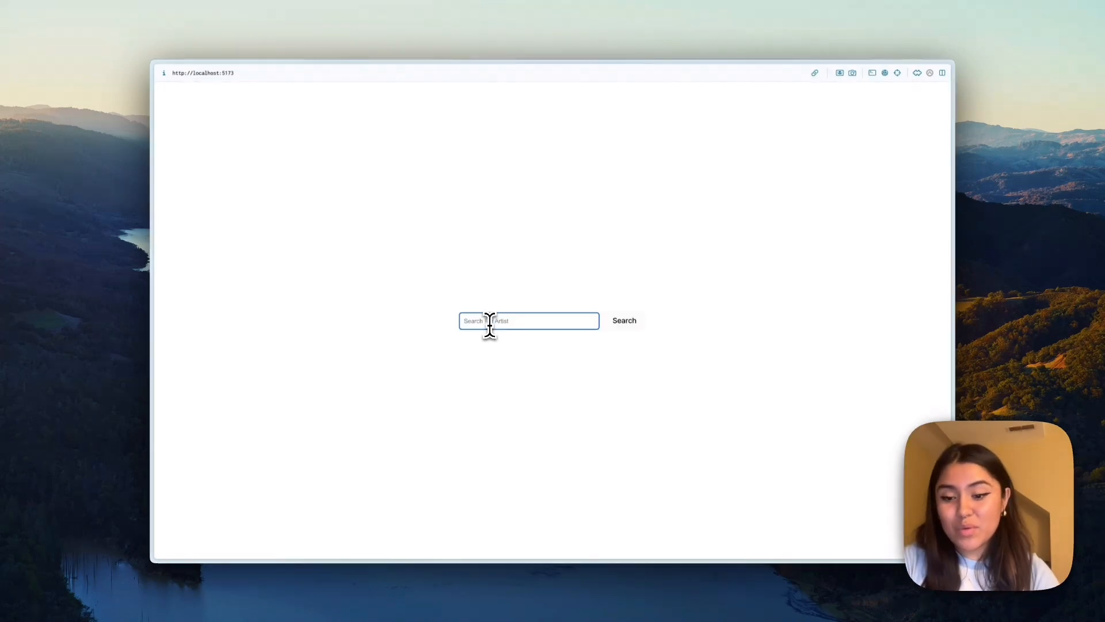
# Search for 'wallows' on localhost:5173 and scroll through its album cards.
pyautogui.write('wallows')
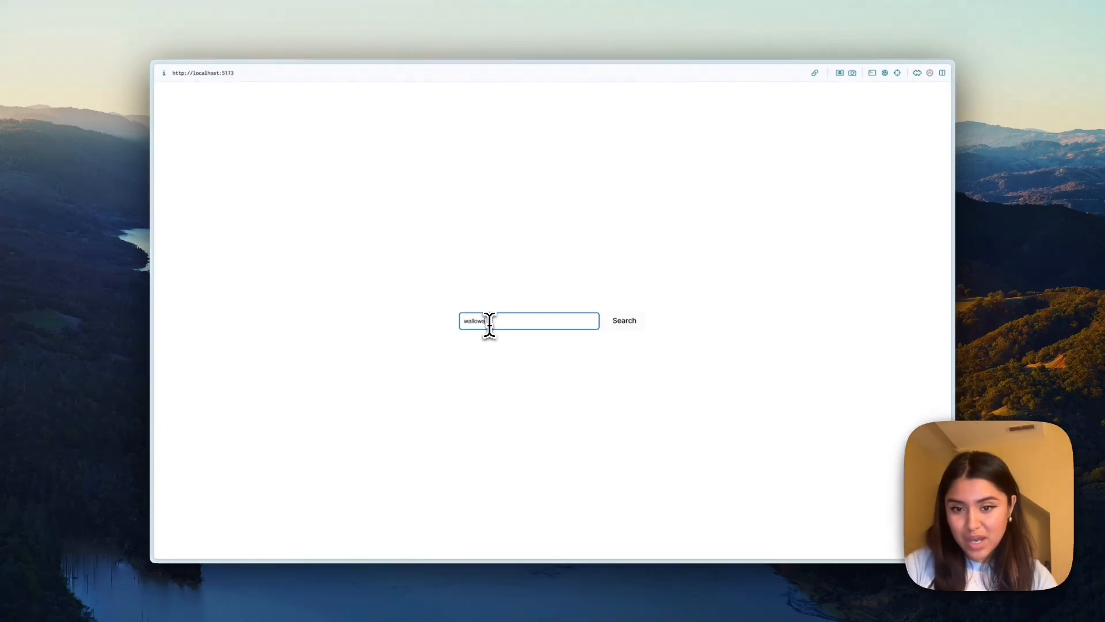
pyautogui.click(624, 320)
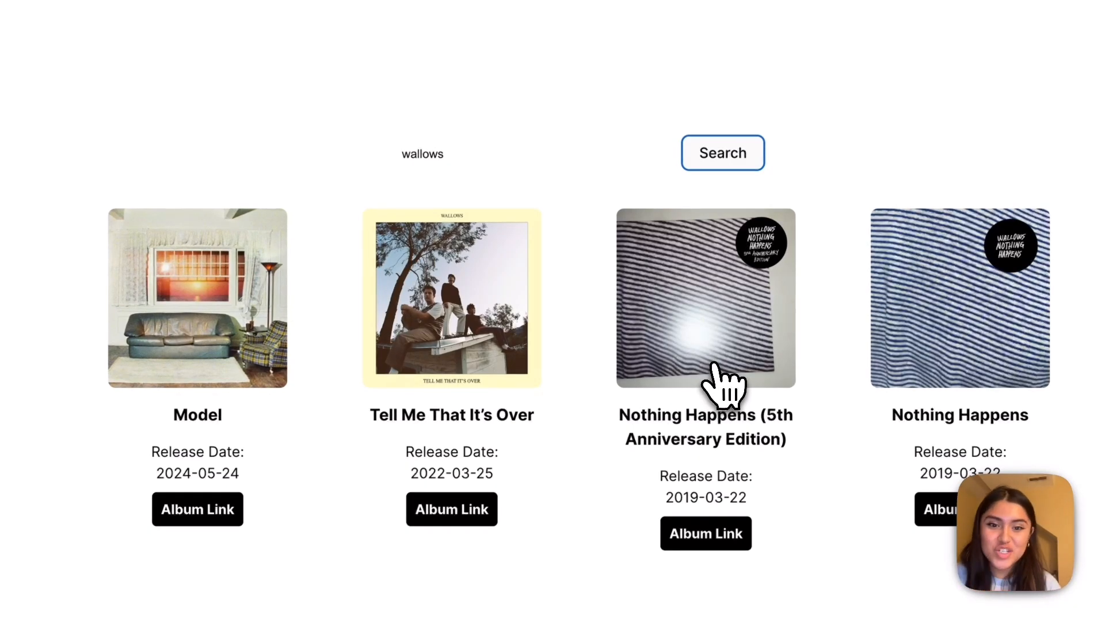
pyautogui.scroll(-3)
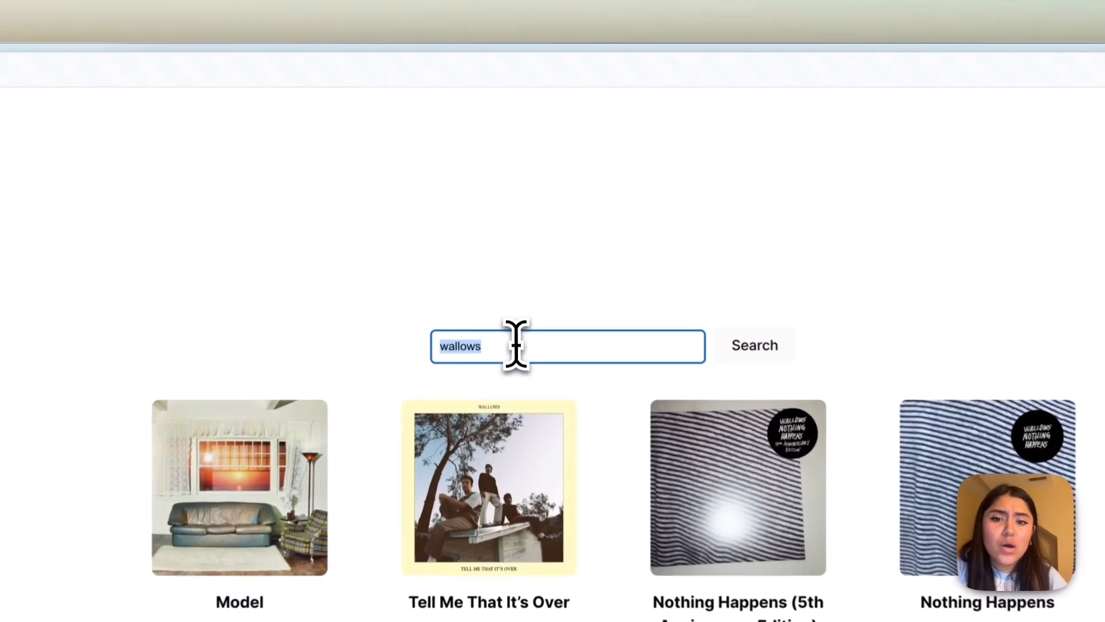
# Search for 'taylor swift' and scroll through the full grid of her album cards.
pyautogui.write('taylor swift')
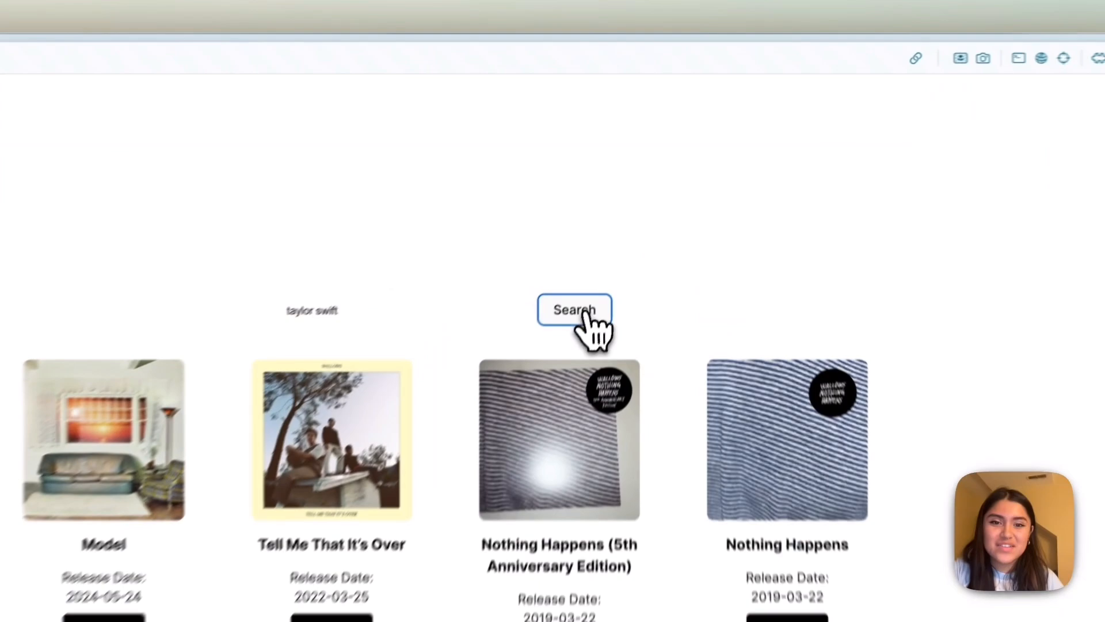
pyautogui.click(574, 310)
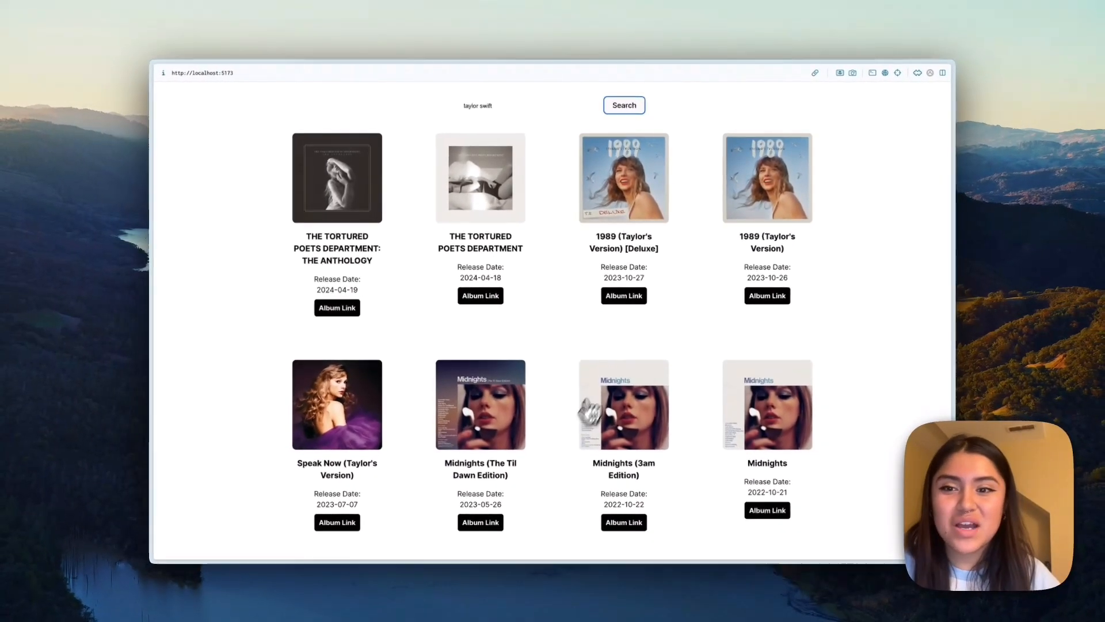
pyautogui.scroll(-3)
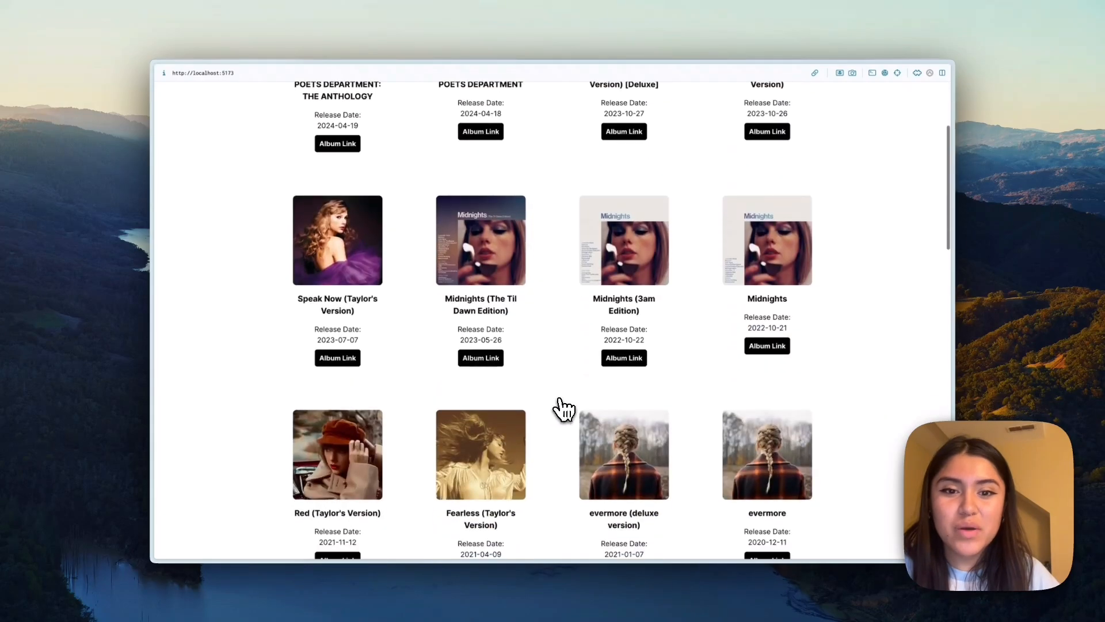
pyautogui.scroll(-3)
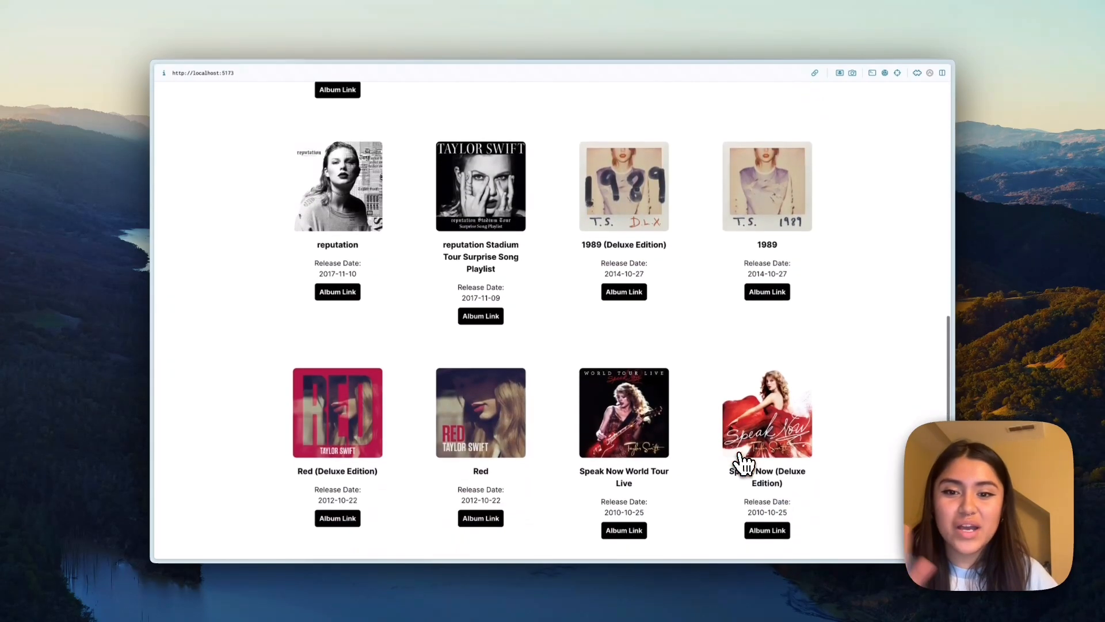
pyautogui.click(623, 105)
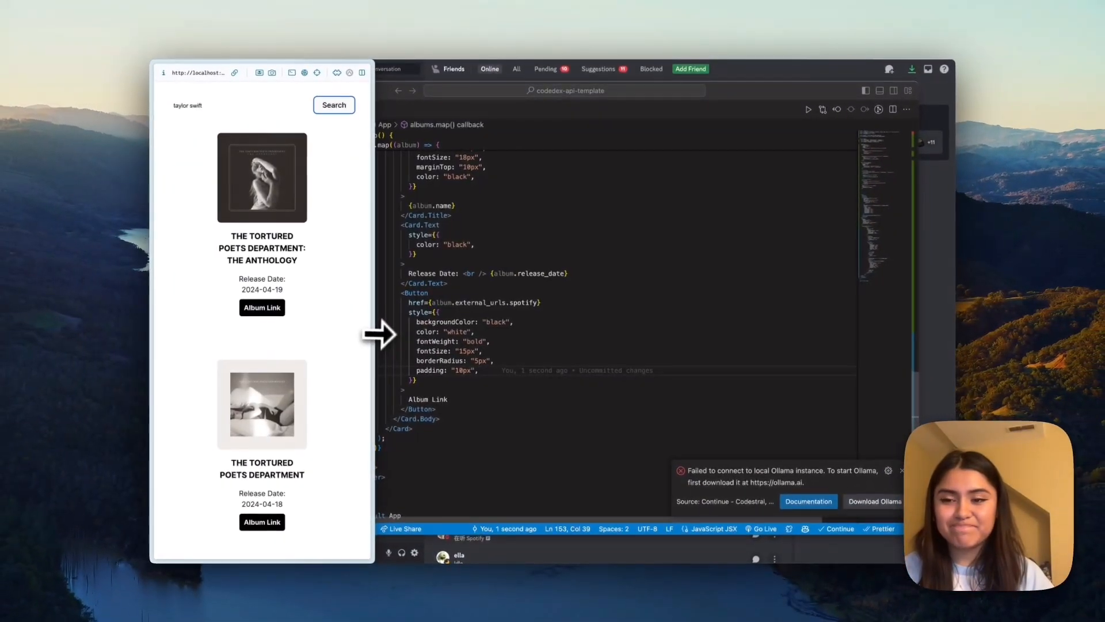
pyautogui.scroll(-3)
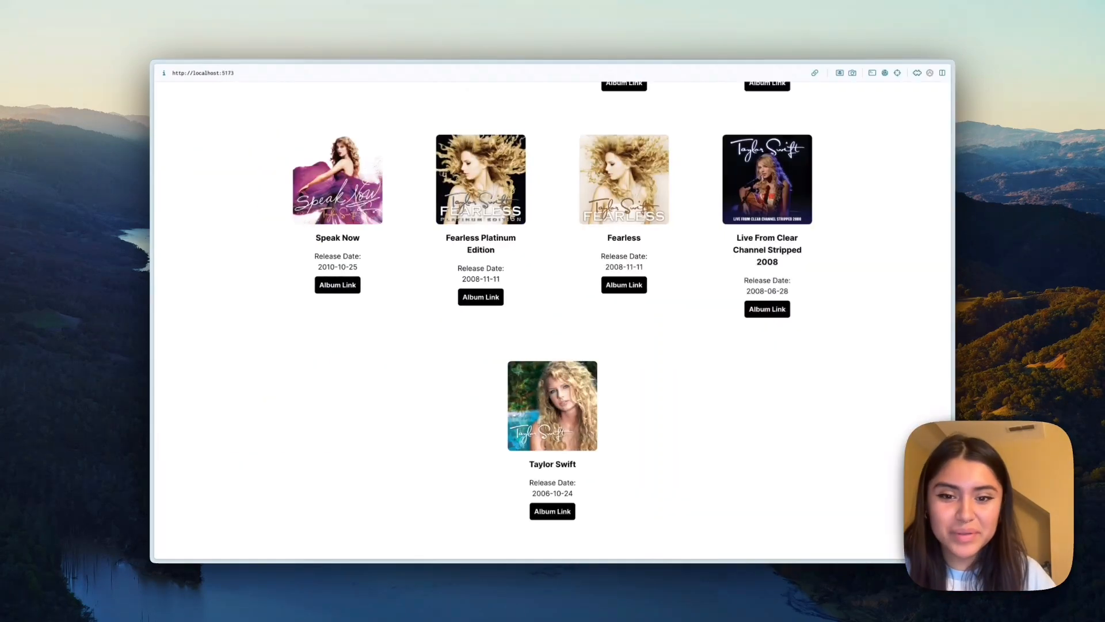
pyautogui.click(623, 105)
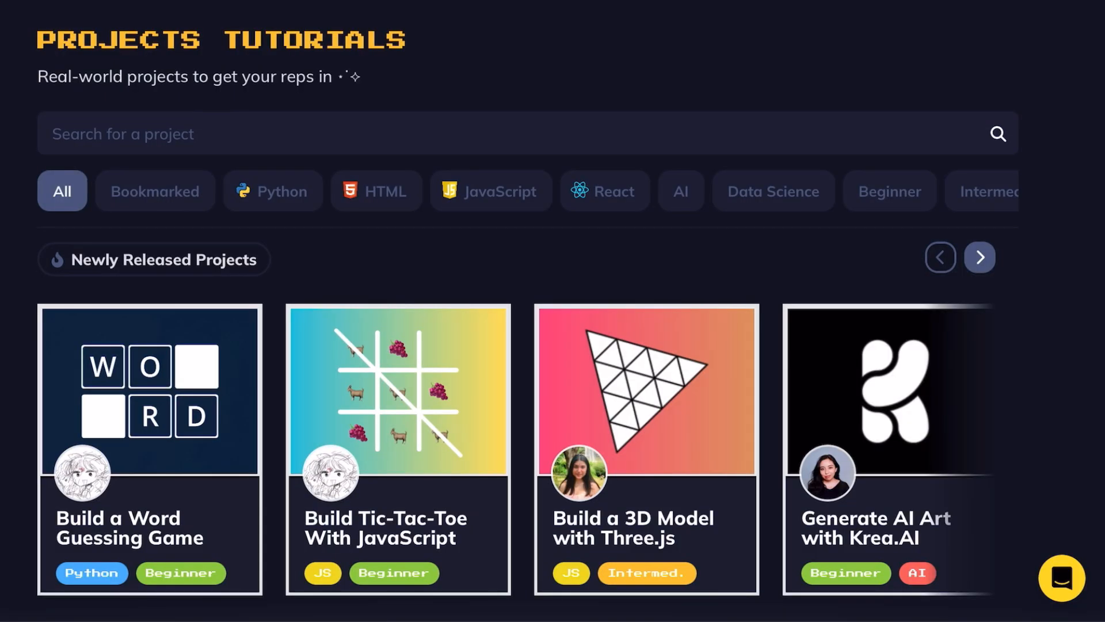
# Page rightward through Newly Released Projects to reach the Spotify Album Finder tutorial.
pyautogui.click(979, 257)
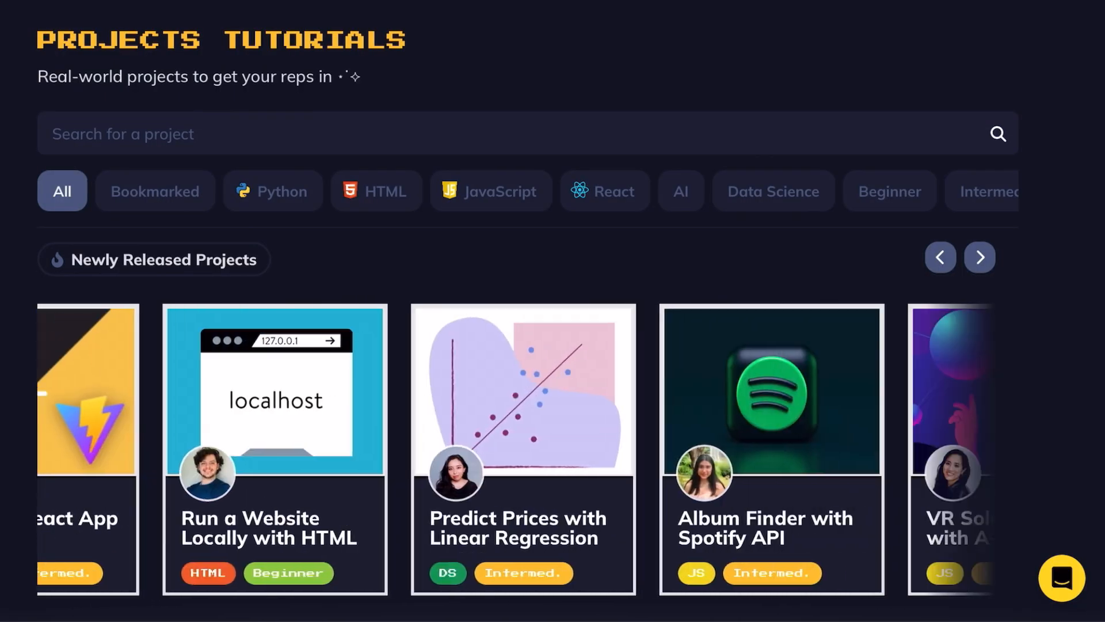
pyautogui.click(979, 257)
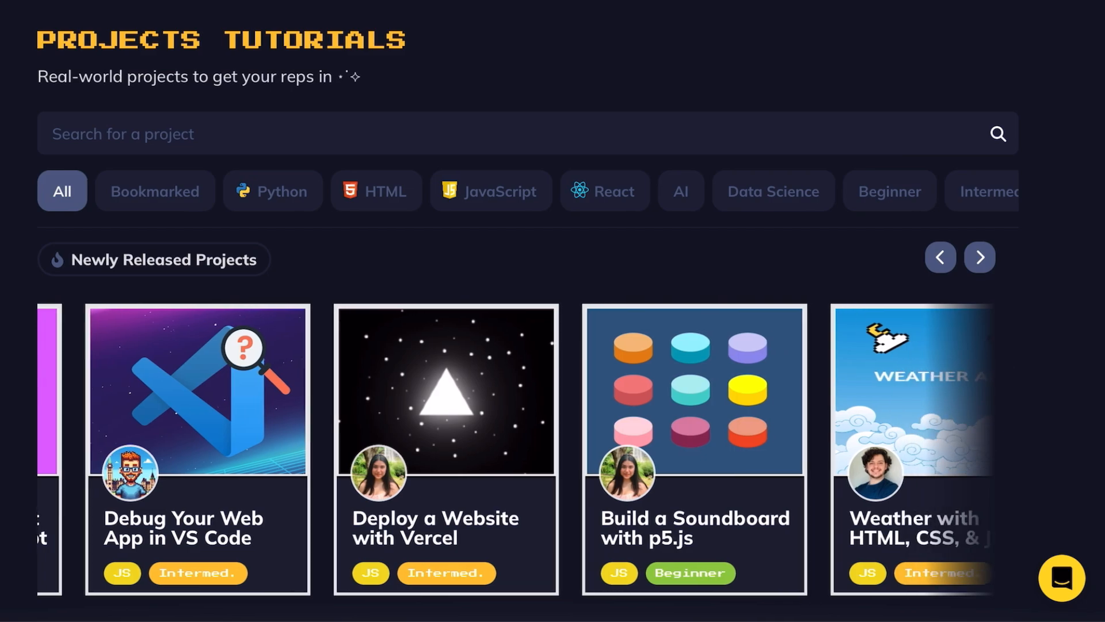
pyautogui.click(979, 257)
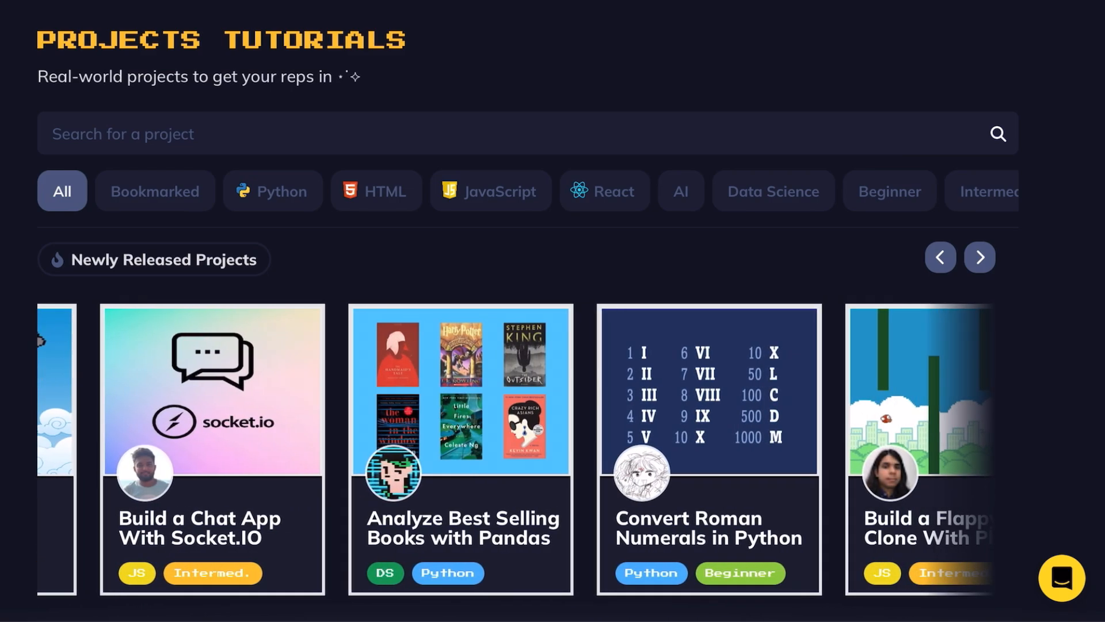